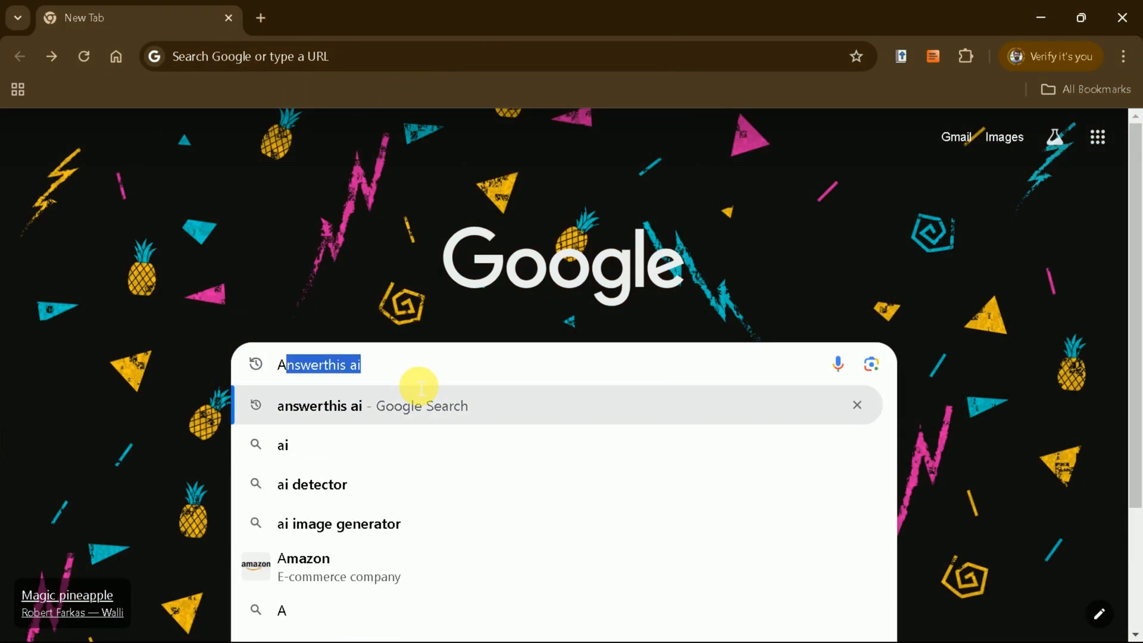
# Step: Search Google for 'answerthis ai' and open the AnswerThis research assistant website
pyautogui.write('An')
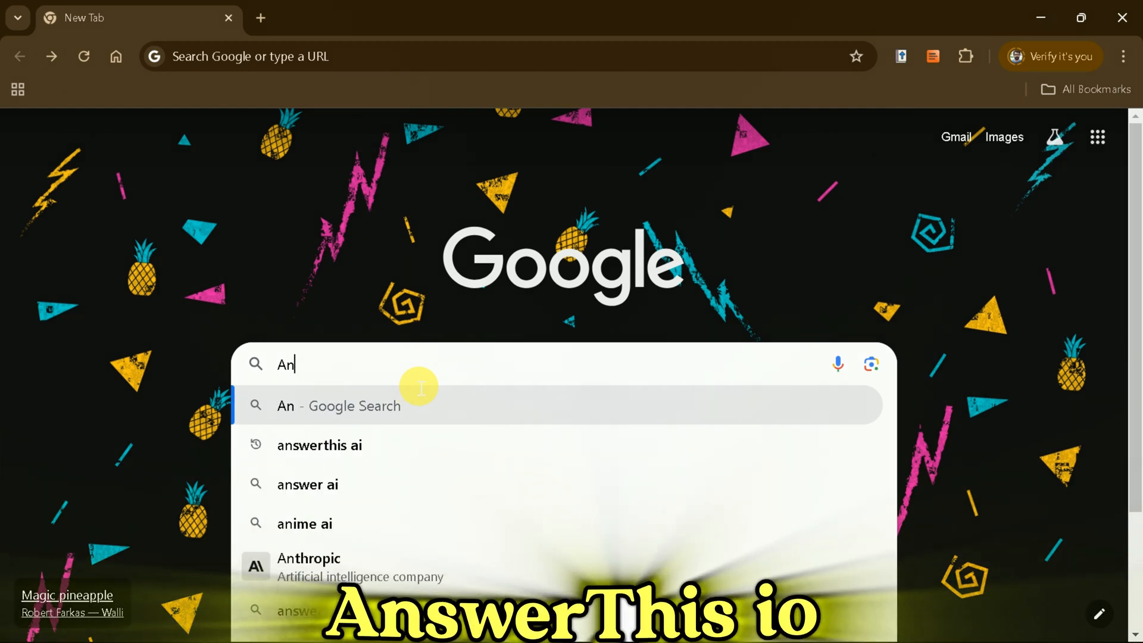
pyautogui.click(318, 445)
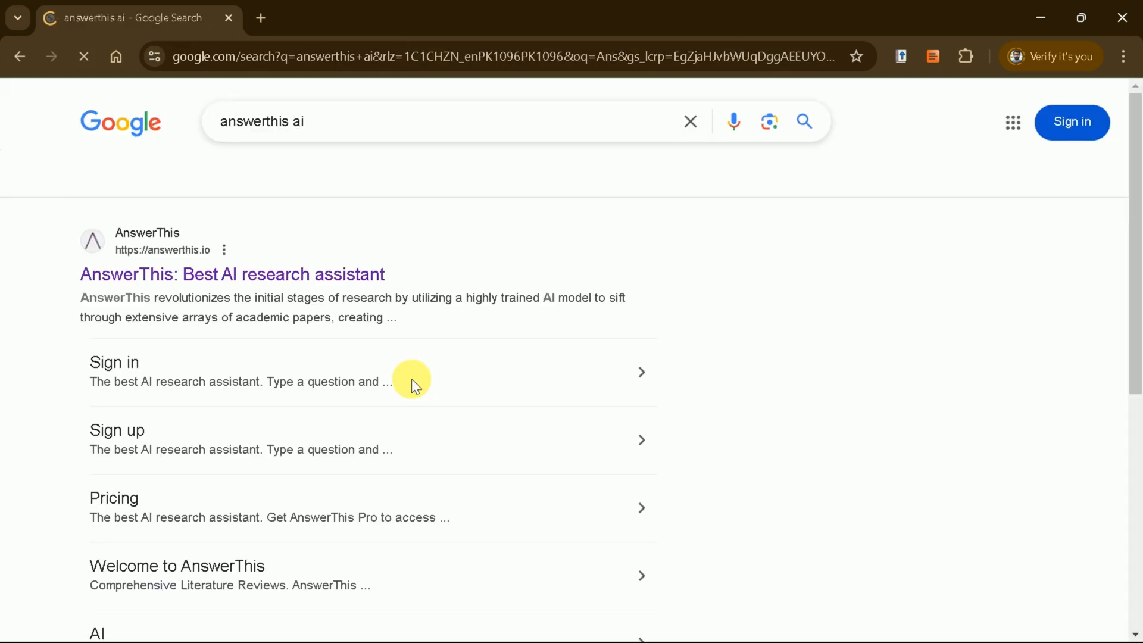
pyautogui.click(231, 274)
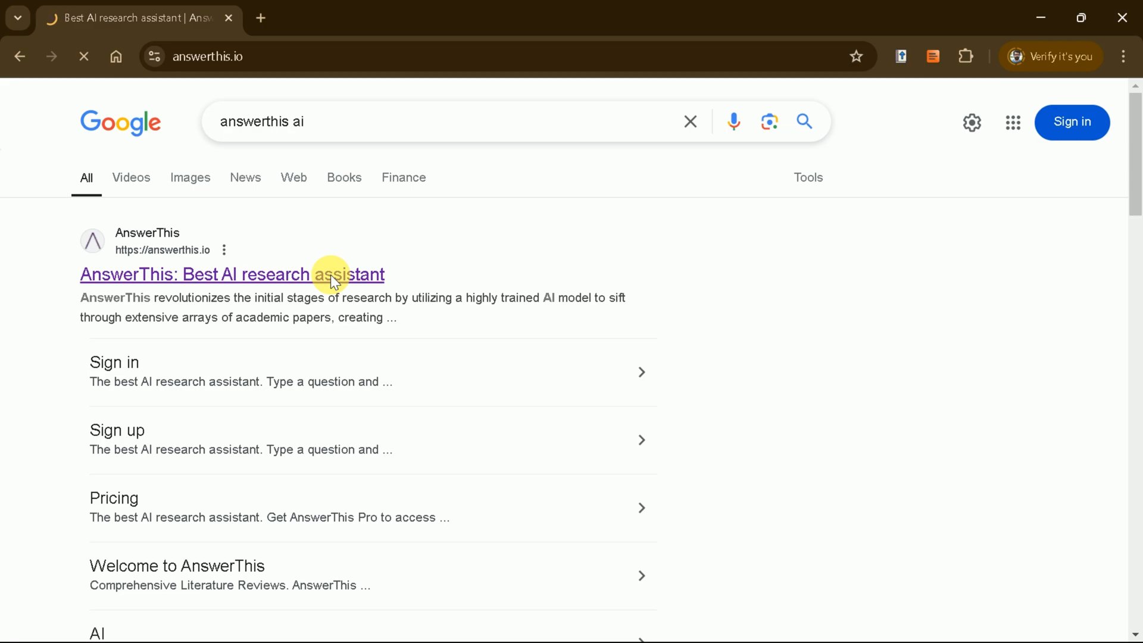
# Step: Browse the Rapid Literature Reviews and Precise Citations features, then enter the dashboard
pyautogui.click(233, 274)
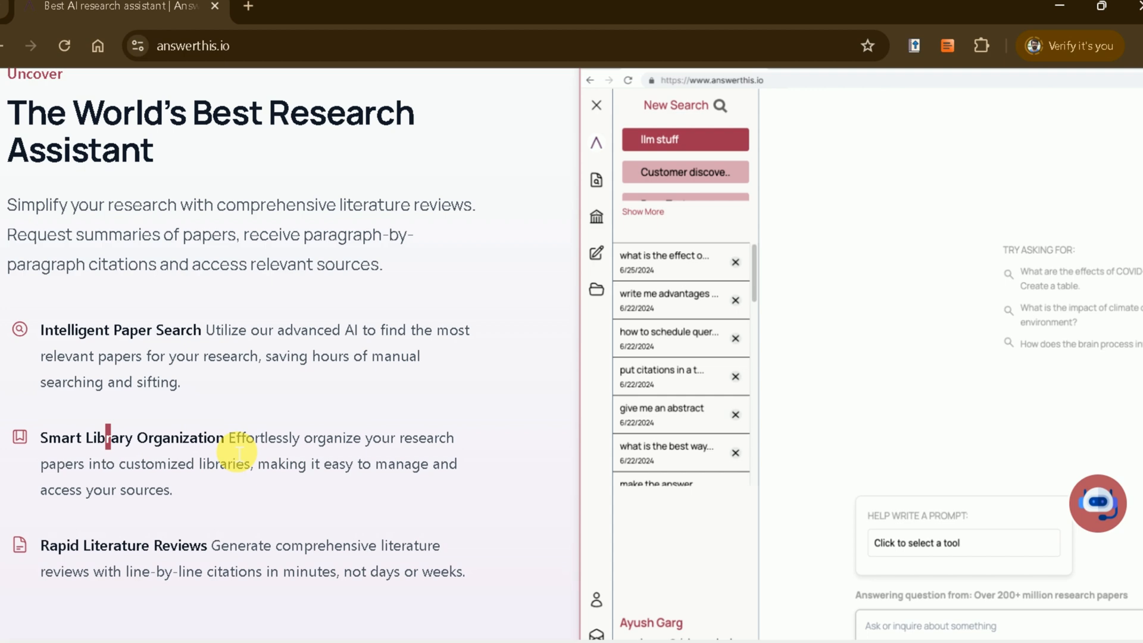
pyautogui.doubleClick(124, 545)
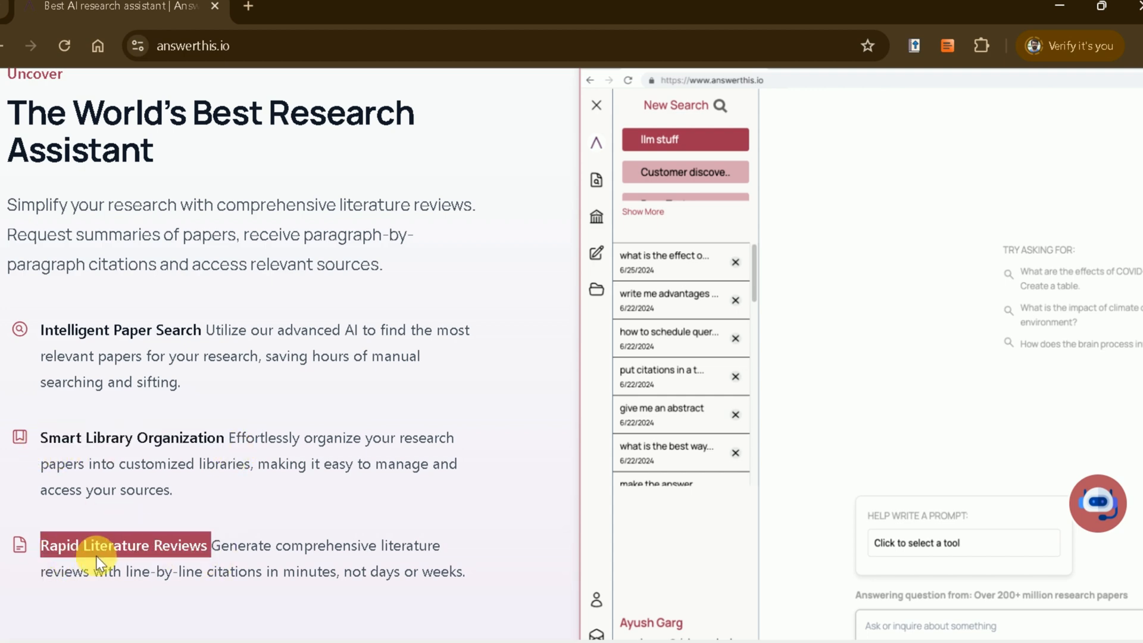
pyautogui.scroll(-3)
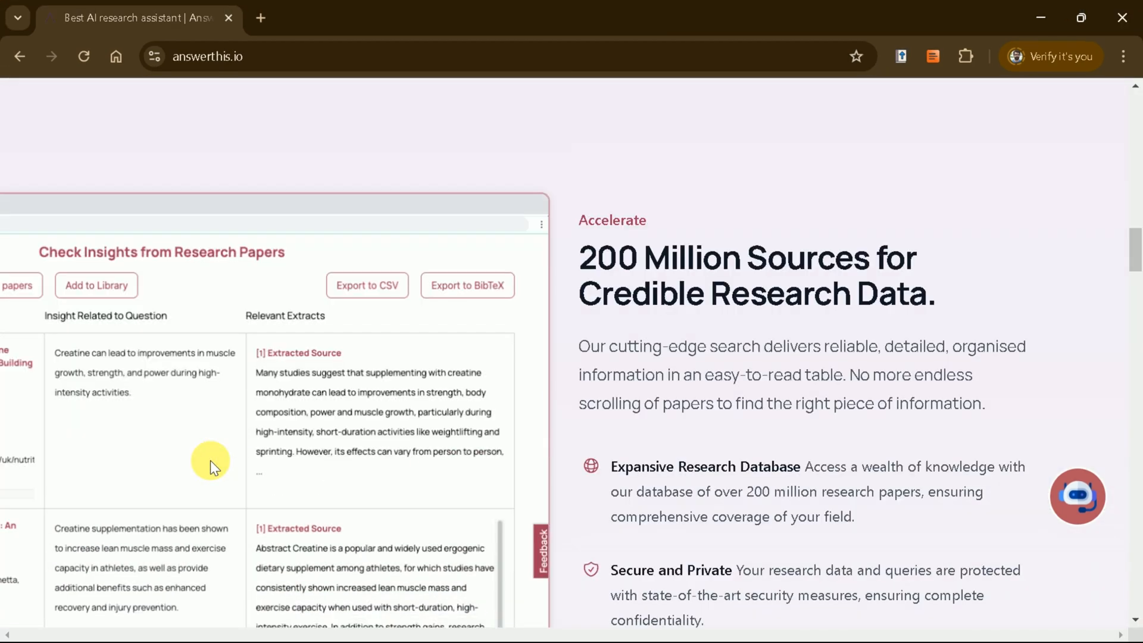
pyautogui.moveTo(601, 274)
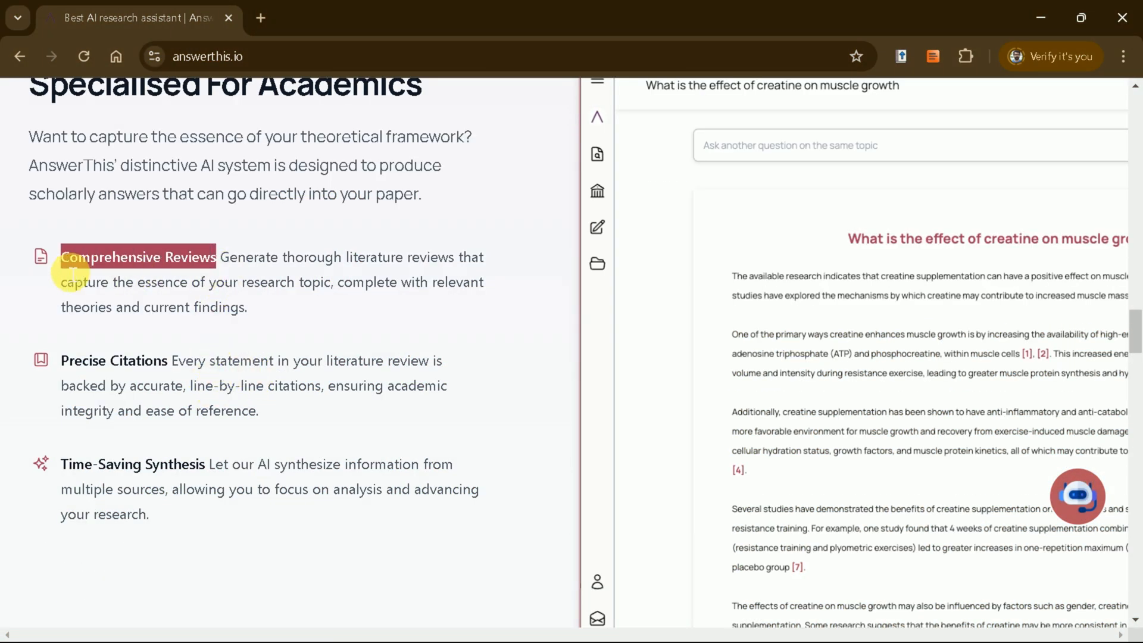
pyautogui.scroll(3)
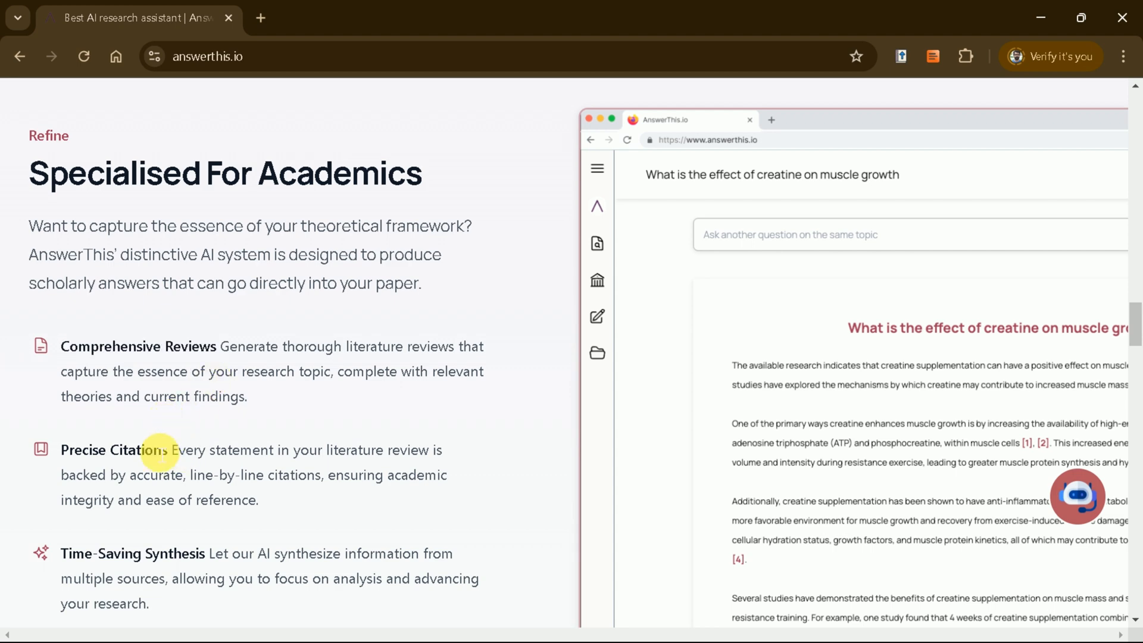
pyautogui.doubleClick(131, 553)
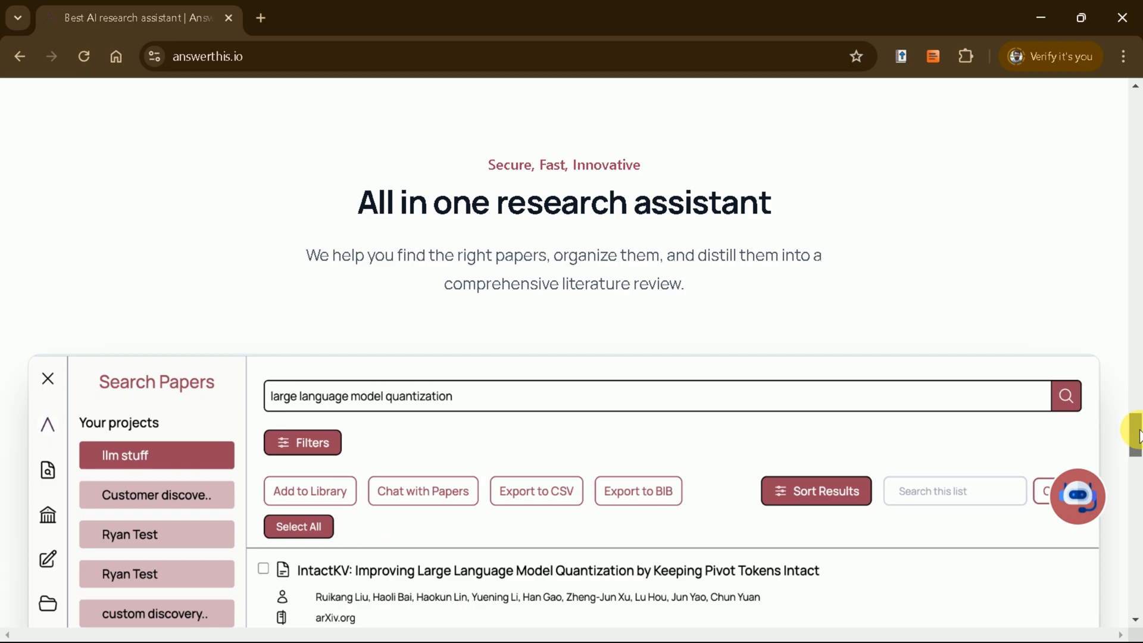
pyautogui.click(870, 106)
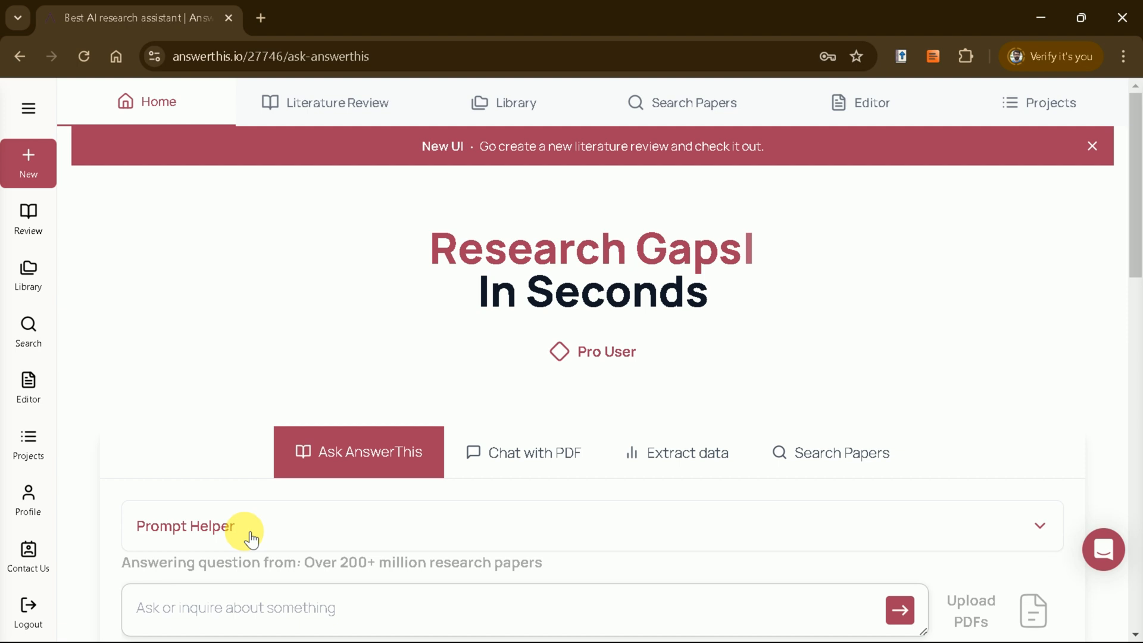
# Step: Try the Chat with PDF, Extract data, Search Papers and Ask AnswerThis modes, then view Projects
pyautogui.scroll(-3)
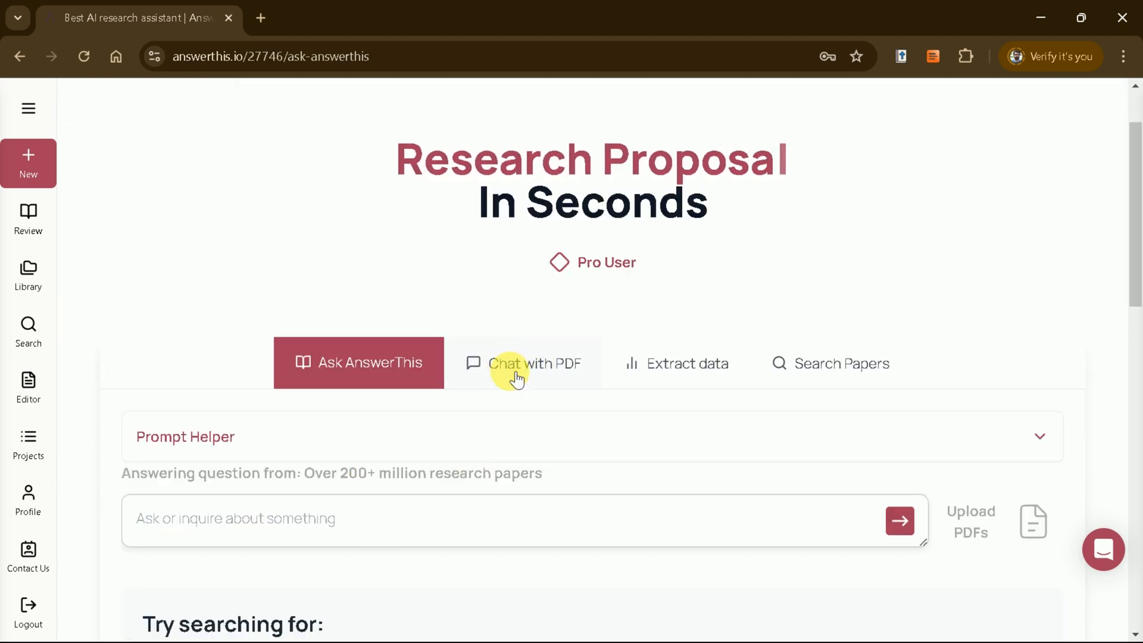
pyautogui.click(524, 363)
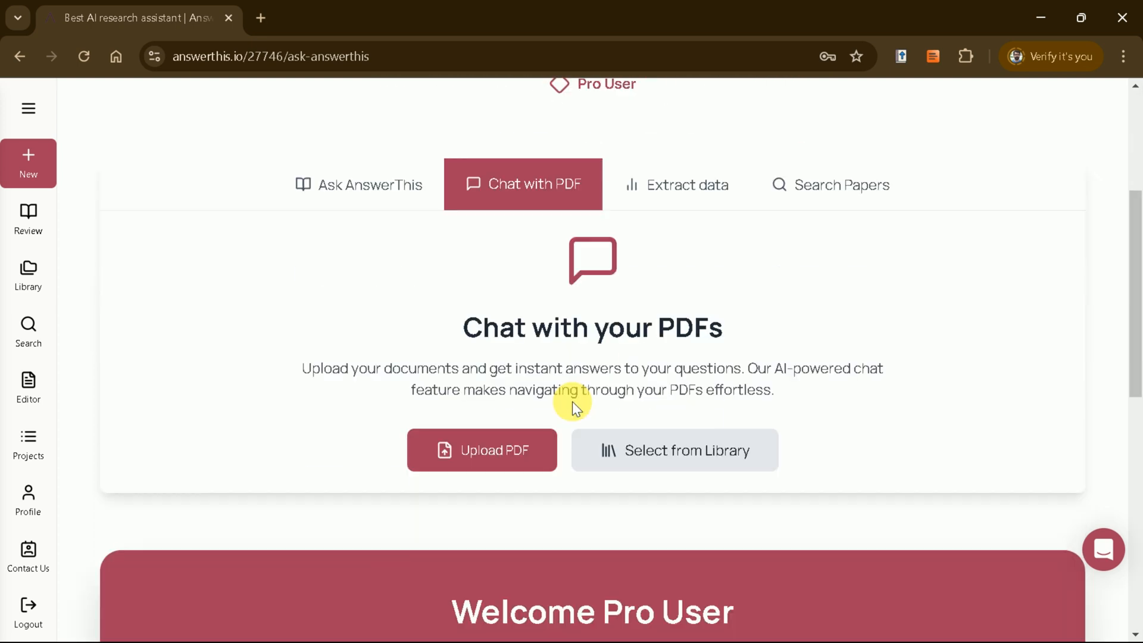
pyautogui.scroll(3)
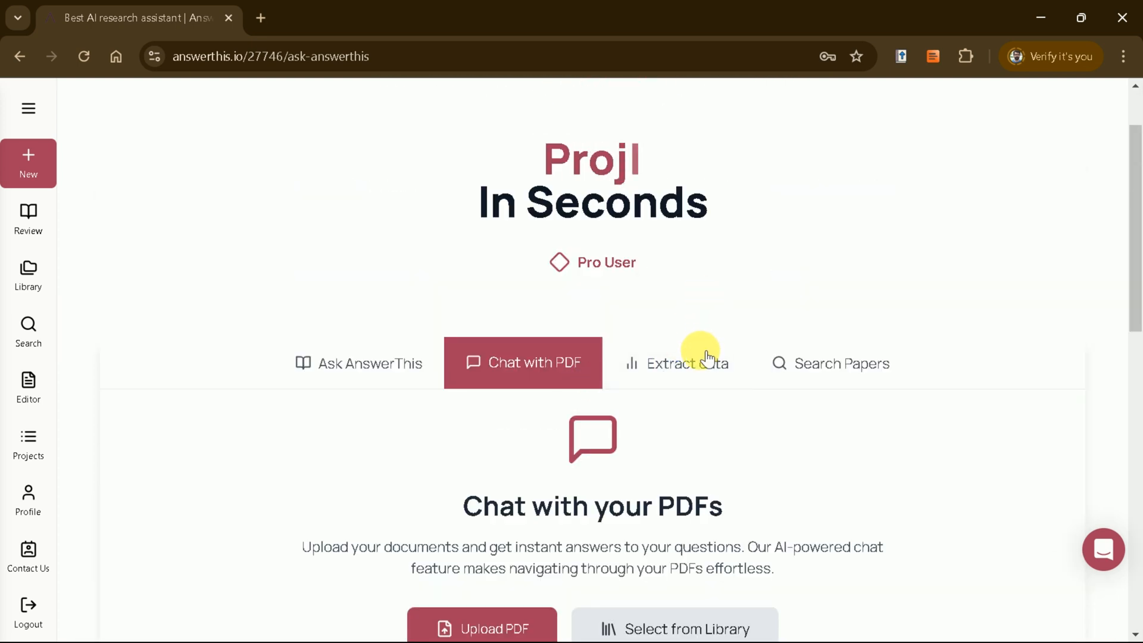
pyautogui.click(675, 362)
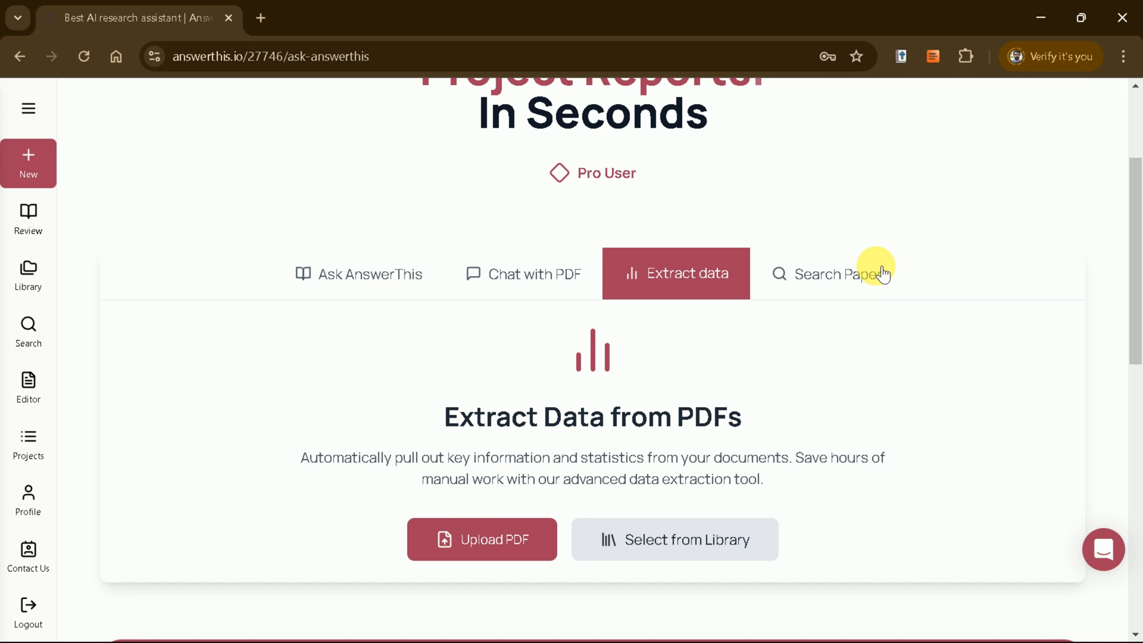
pyautogui.click(831, 273)
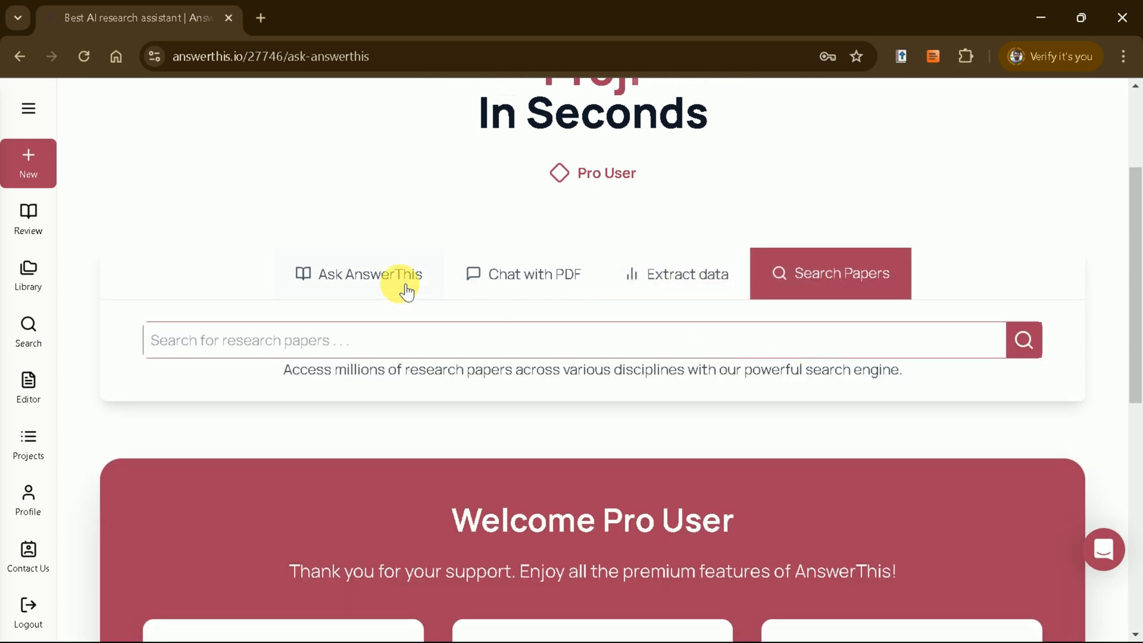
pyautogui.click(368, 273)
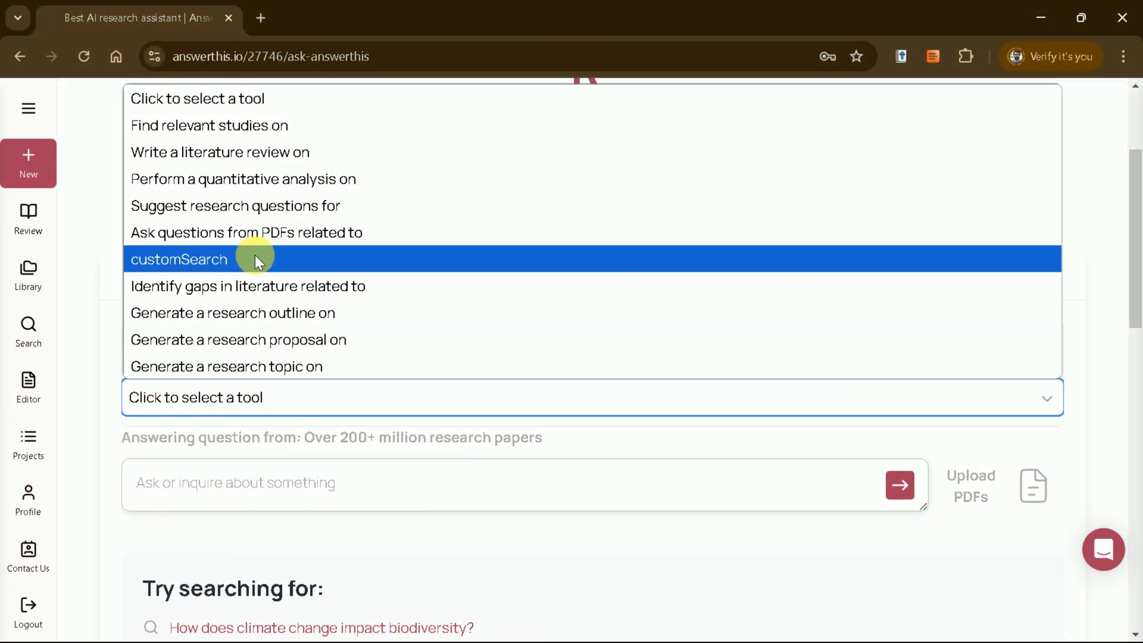
pyautogui.moveTo(233, 206)
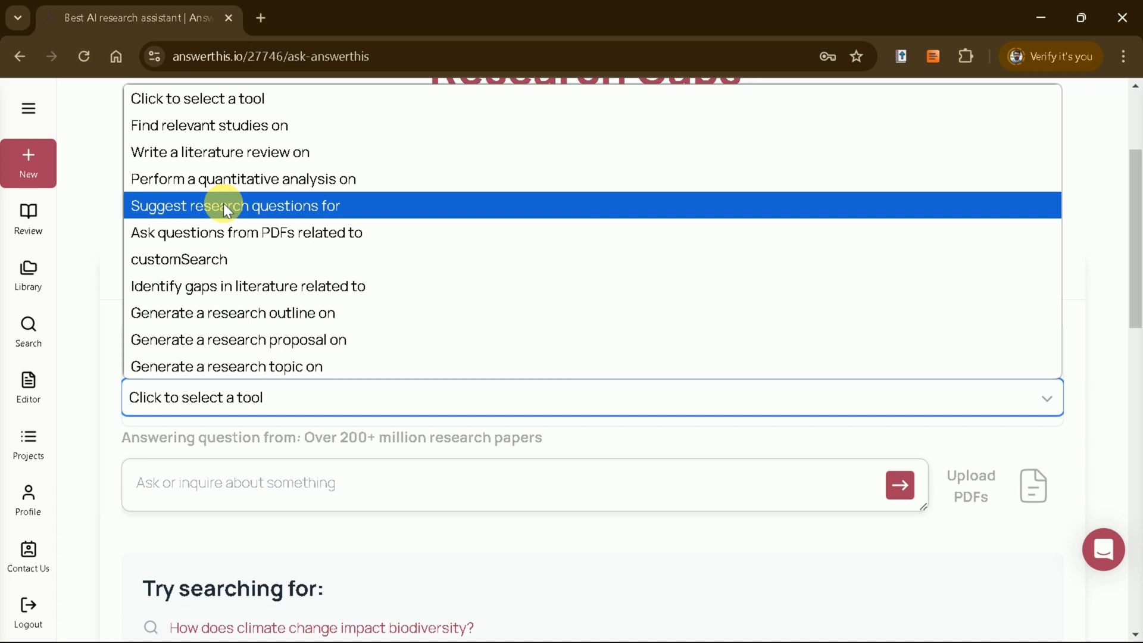
pyautogui.moveTo(251, 313)
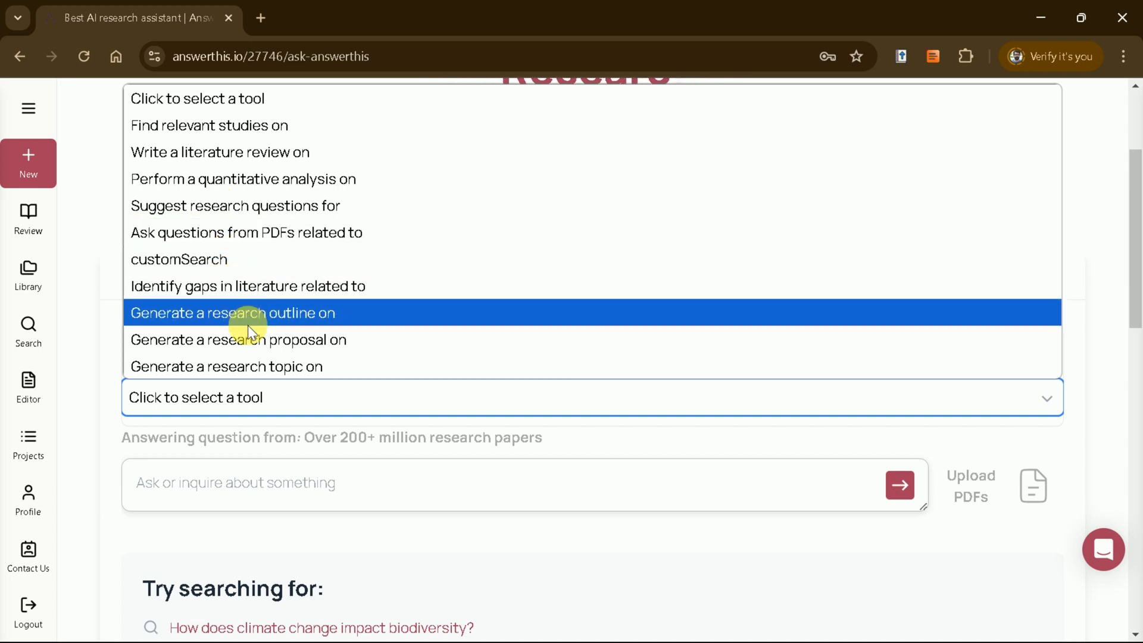
pyautogui.click(28, 445)
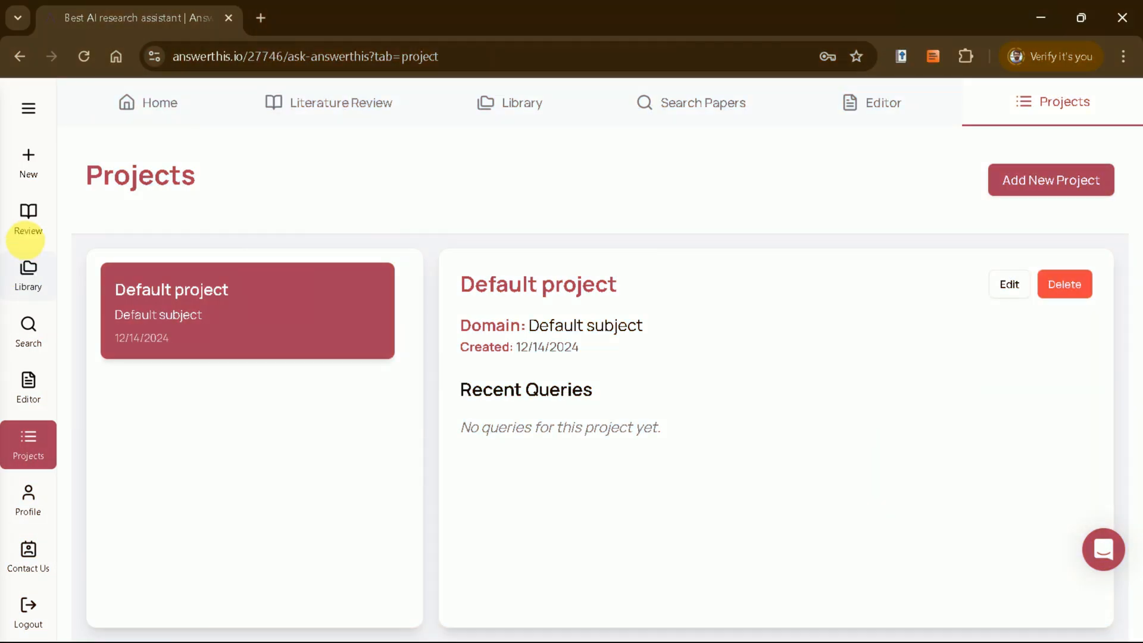
# Step: Open the Review workspace from the sidebar to start a literature review question
pyautogui.click(28, 218)
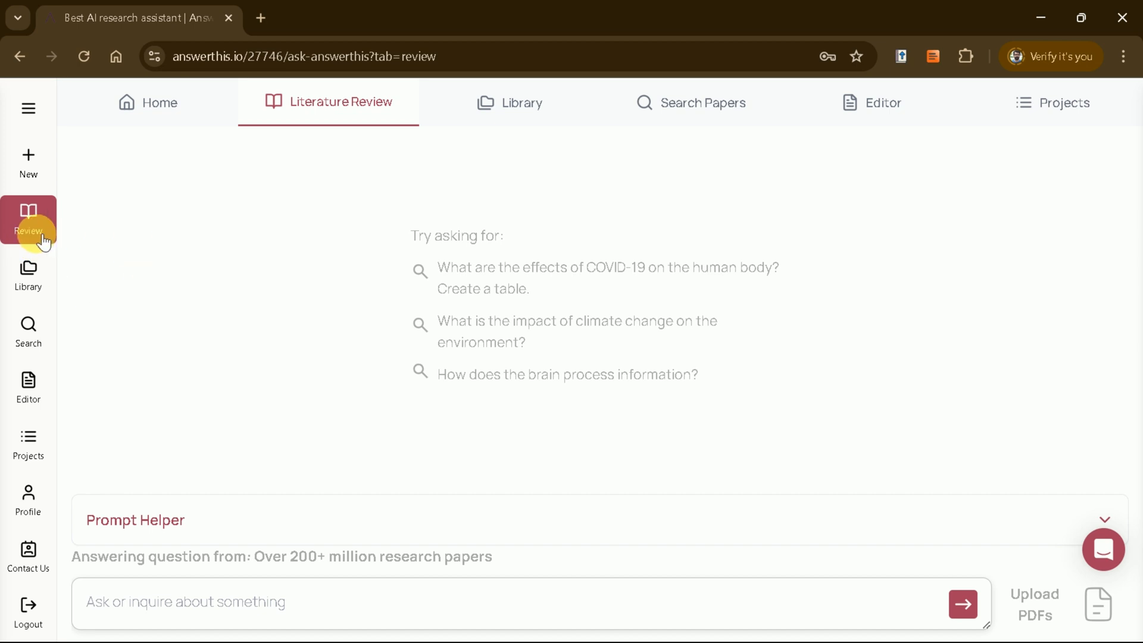
pyautogui.moveTo(413, 544)
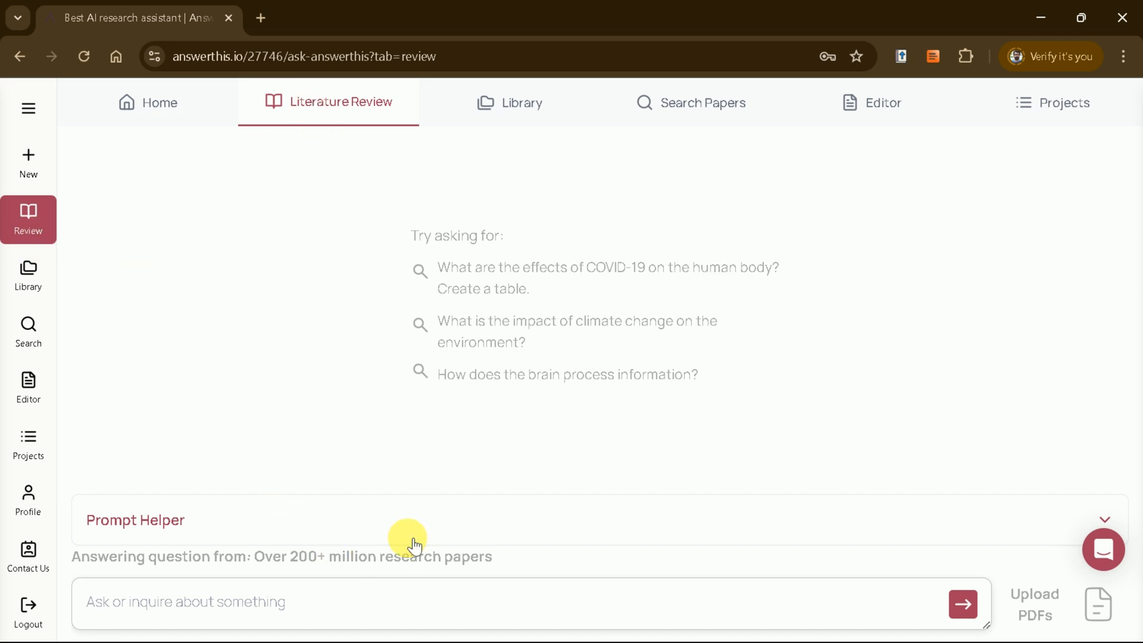
pyautogui.moveTo(426, 487)
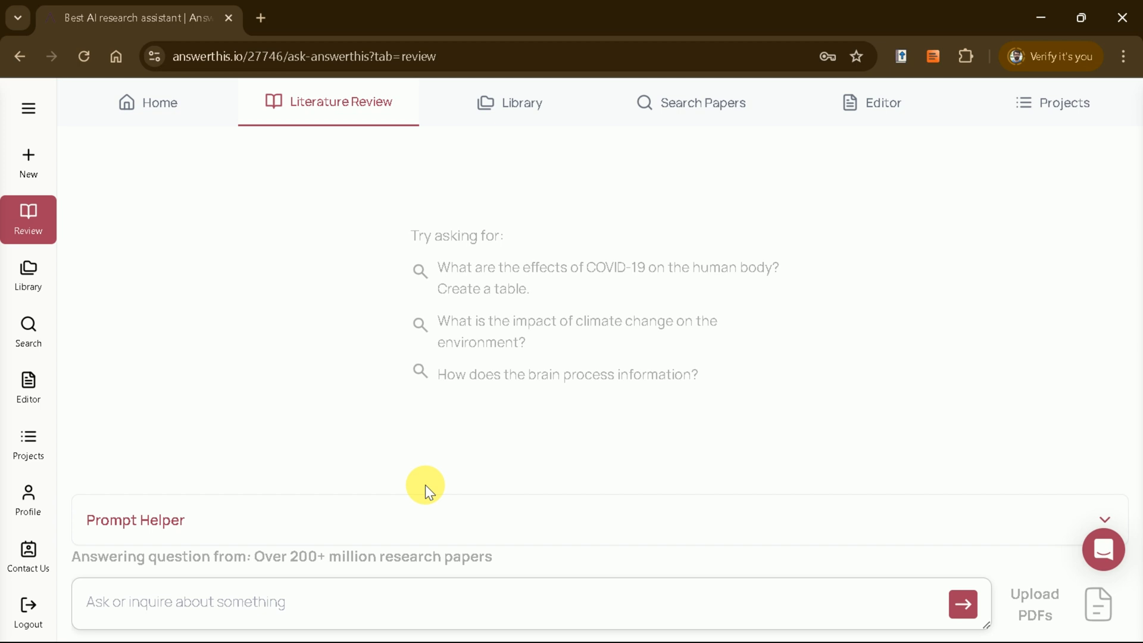
pyautogui.click(1104, 519)
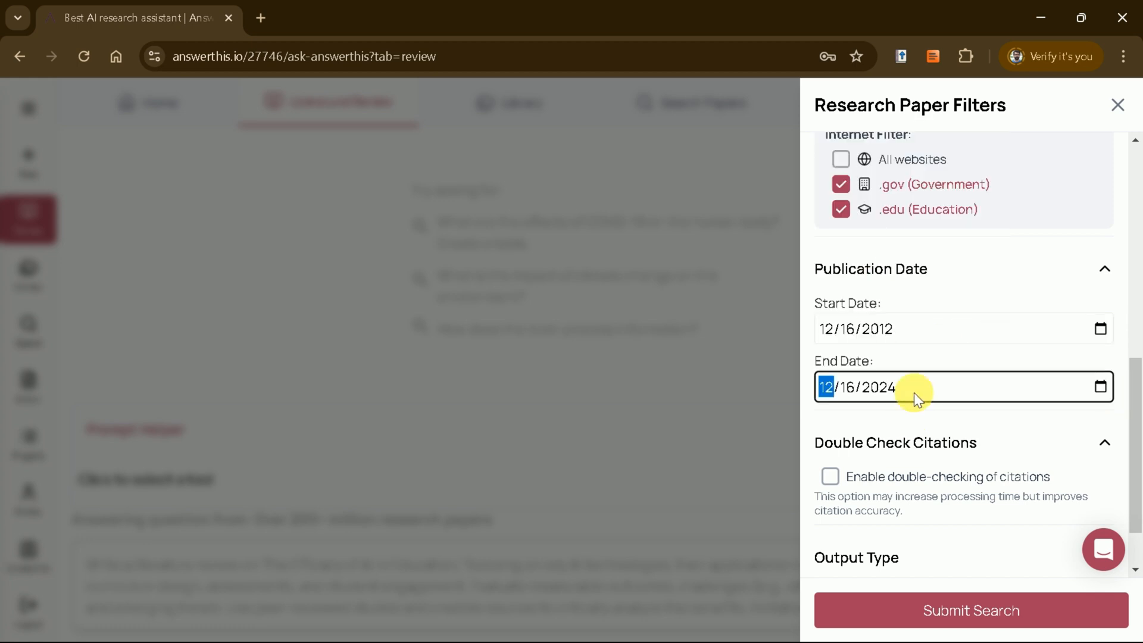
# Step: Enable citation double-checking and submit the .gov/.edu, 2012–2024 filtered review search
pyautogui.scroll(-3)
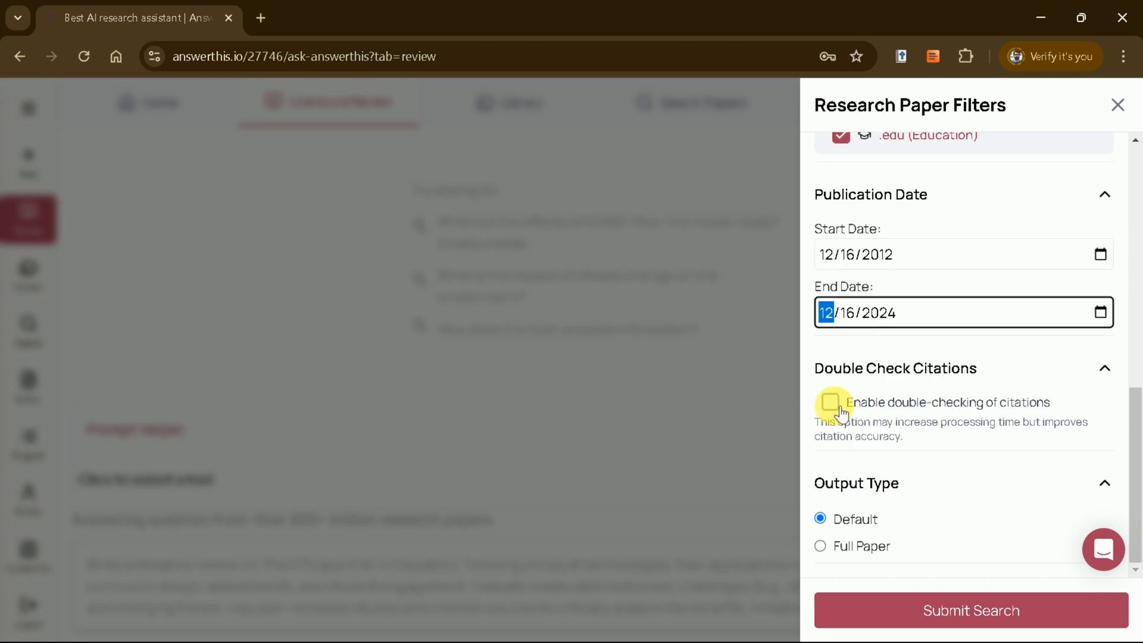
pyautogui.click(831, 403)
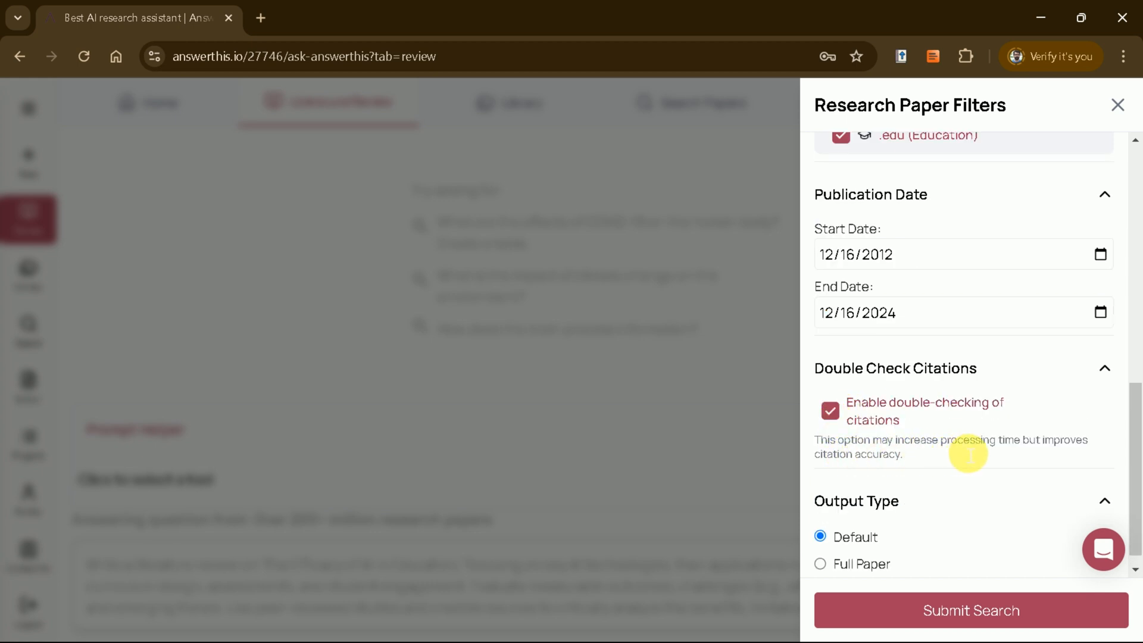
pyautogui.click(971, 611)
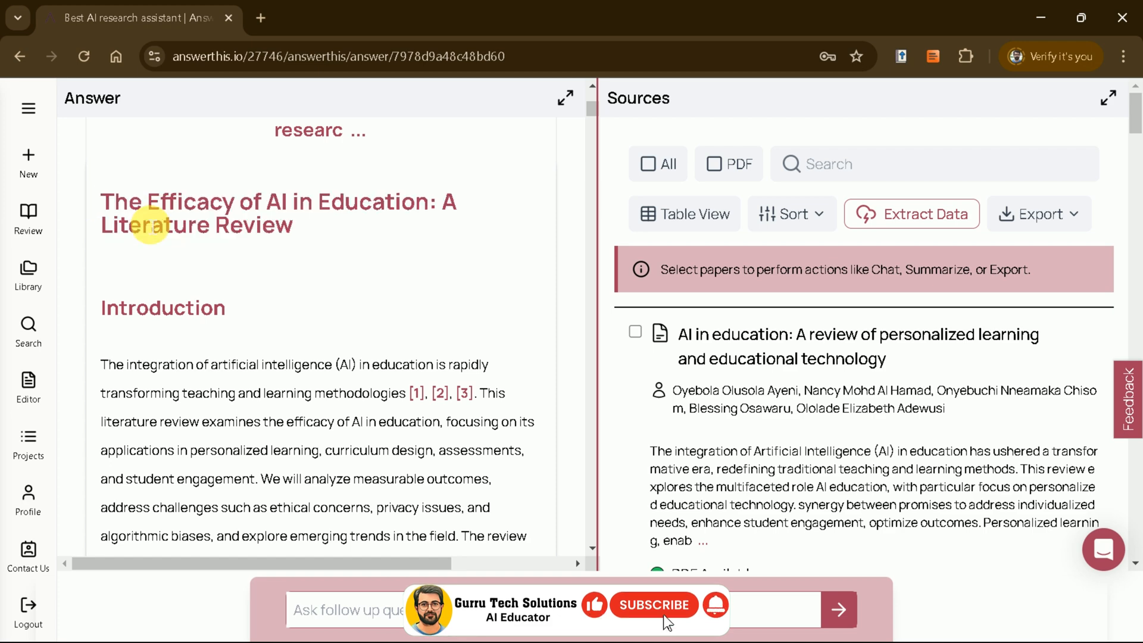
# Step: Read the review's AI technology and curriculum sections down to the Chicago-style references
pyautogui.scroll(-3)
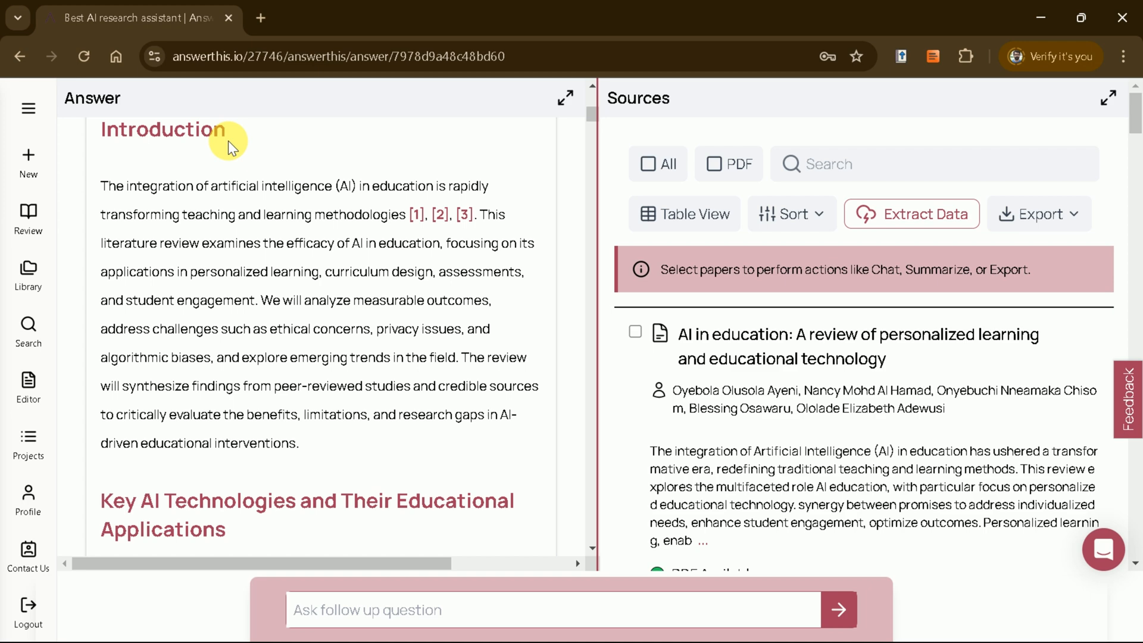
pyautogui.moveTo(201, 227)
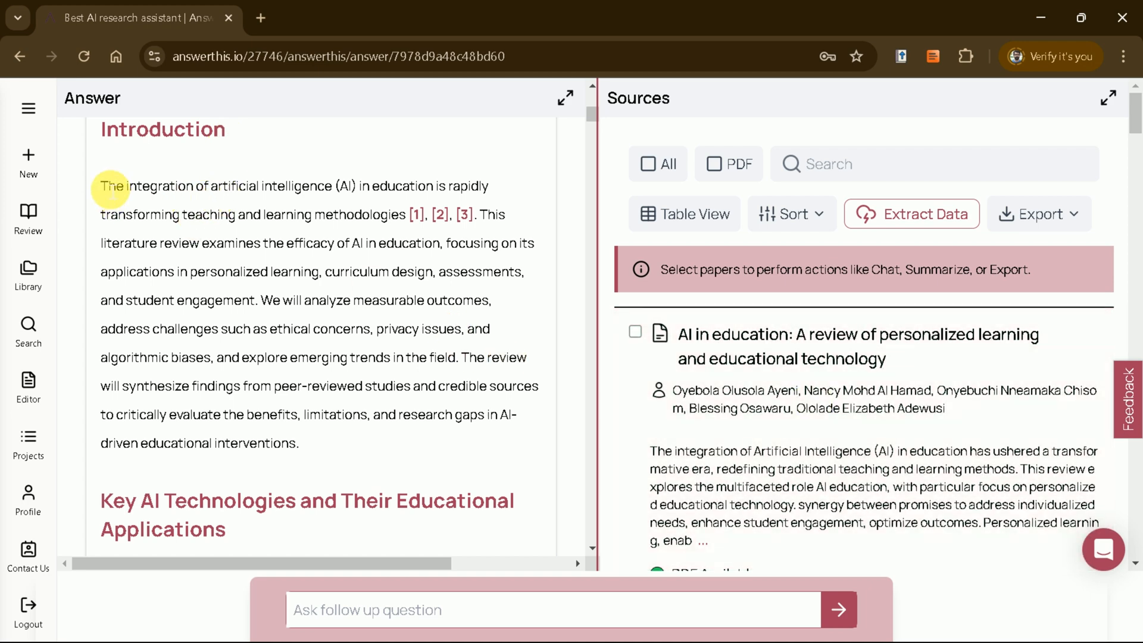
pyautogui.click(417, 214)
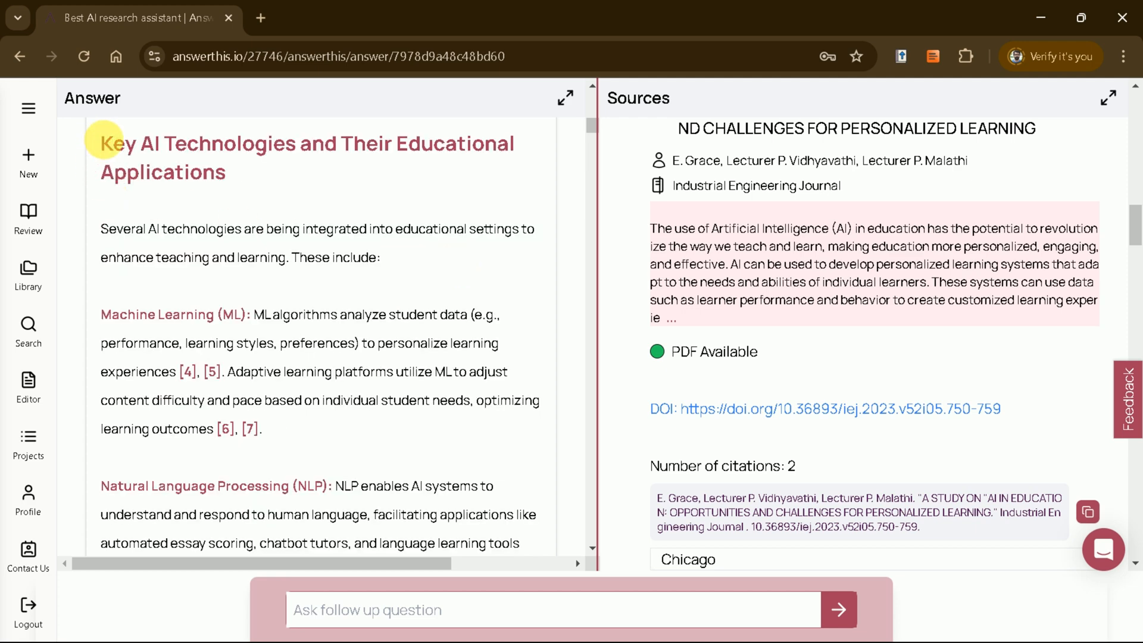
pyautogui.moveTo(255, 261)
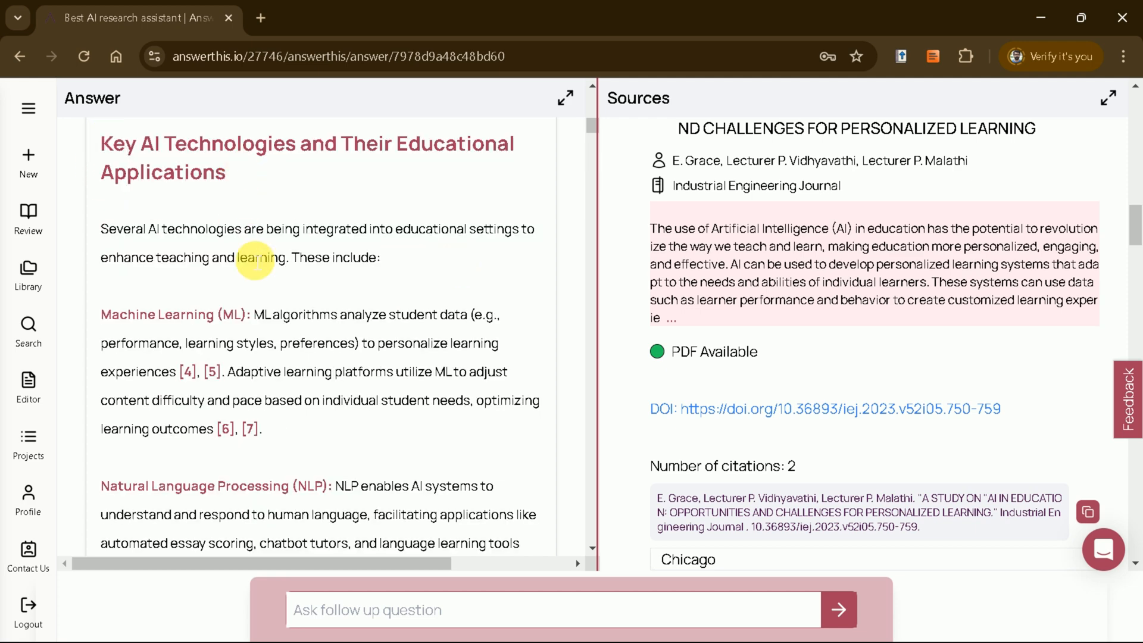
pyautogui.scroll(-3)
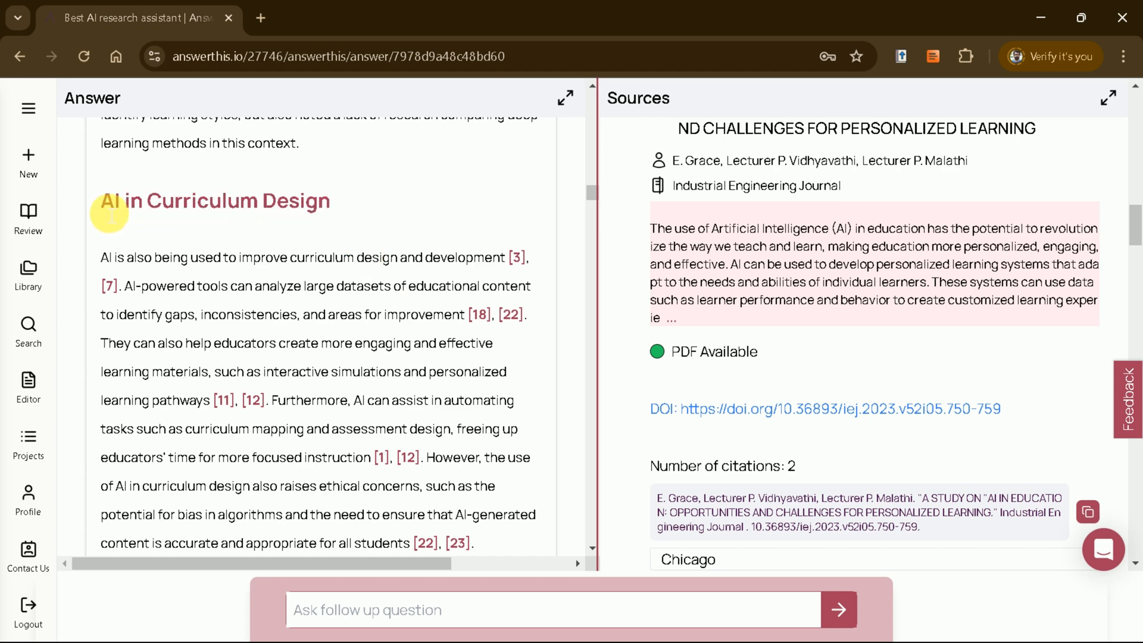
pyautogui.scroll(-3)
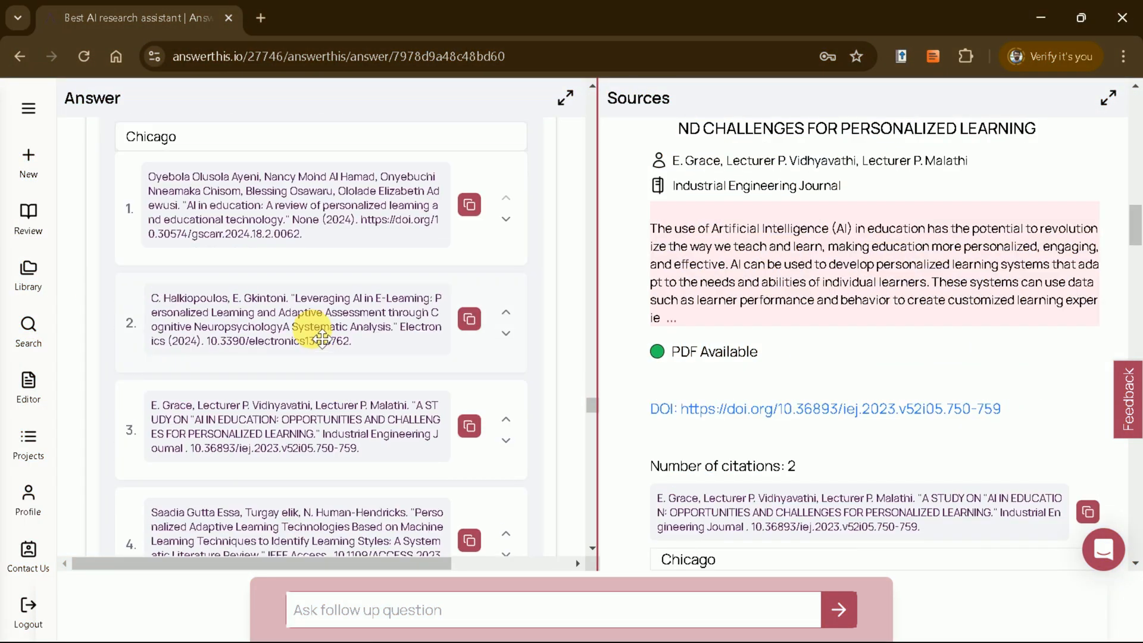
pyautogui.scroll(-3)
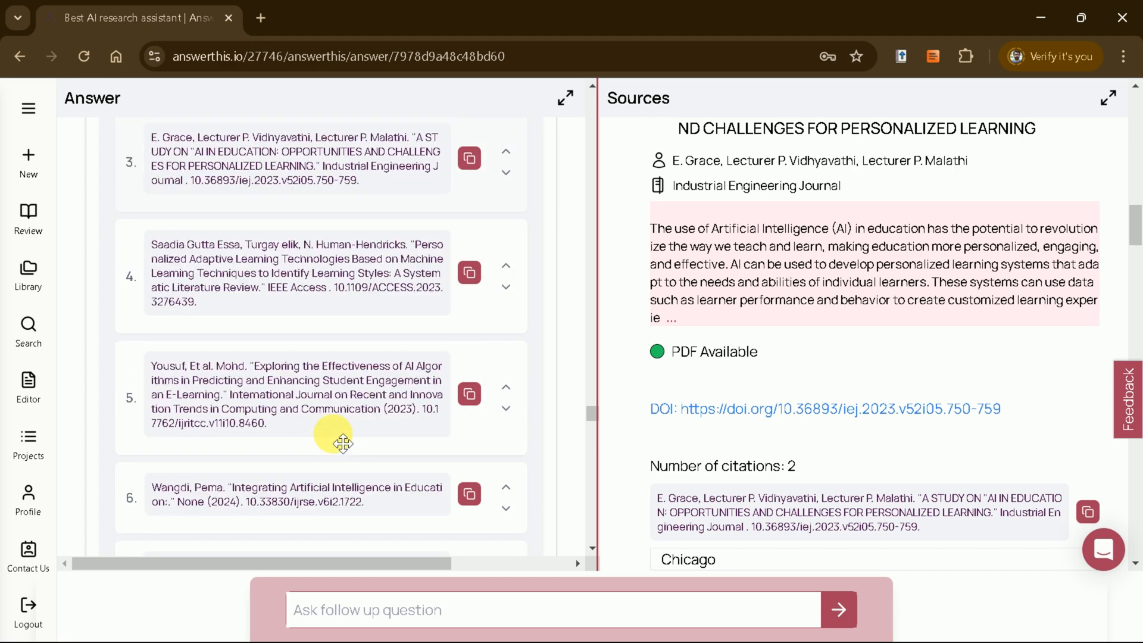
pyautogui.click(321, 225)
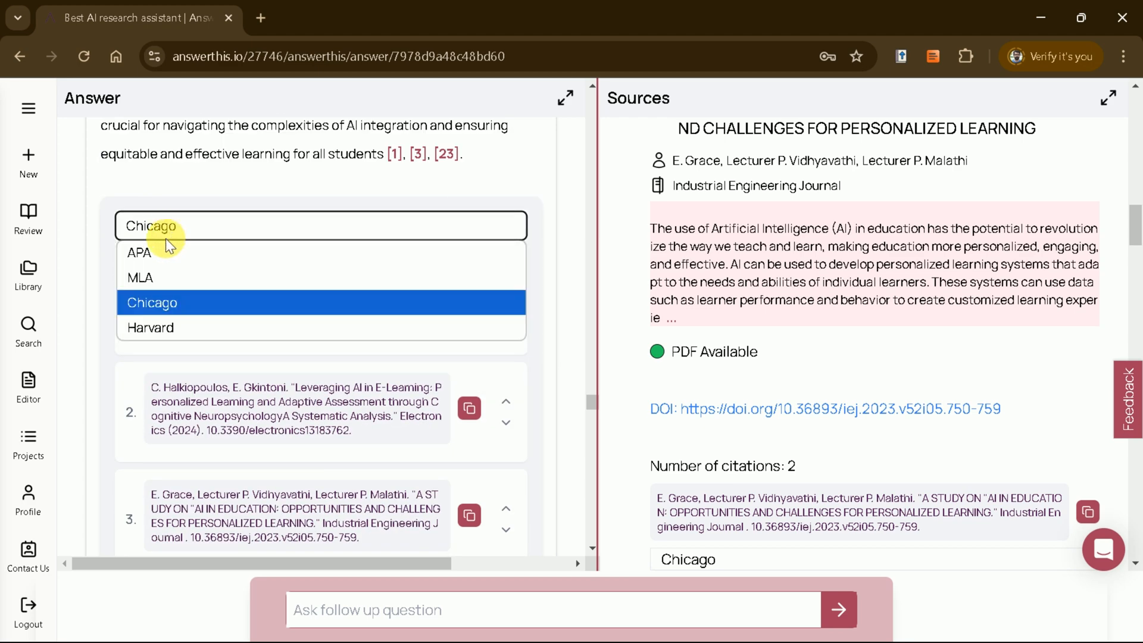
pyautogui.moveTo(165, 302)
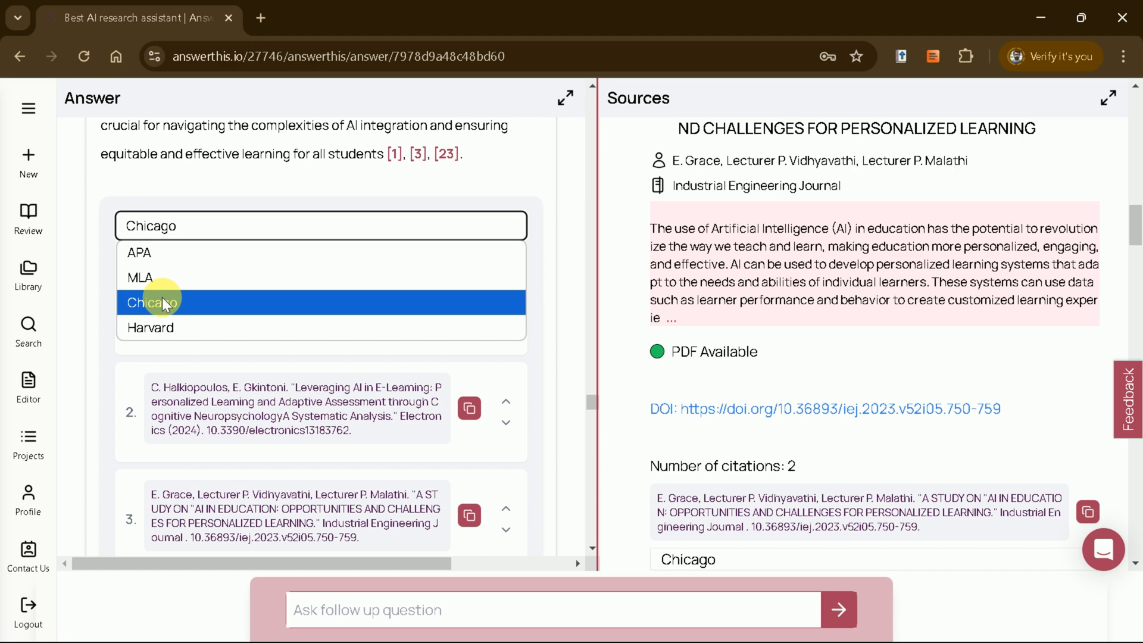
pyautogui.click(138, 253)
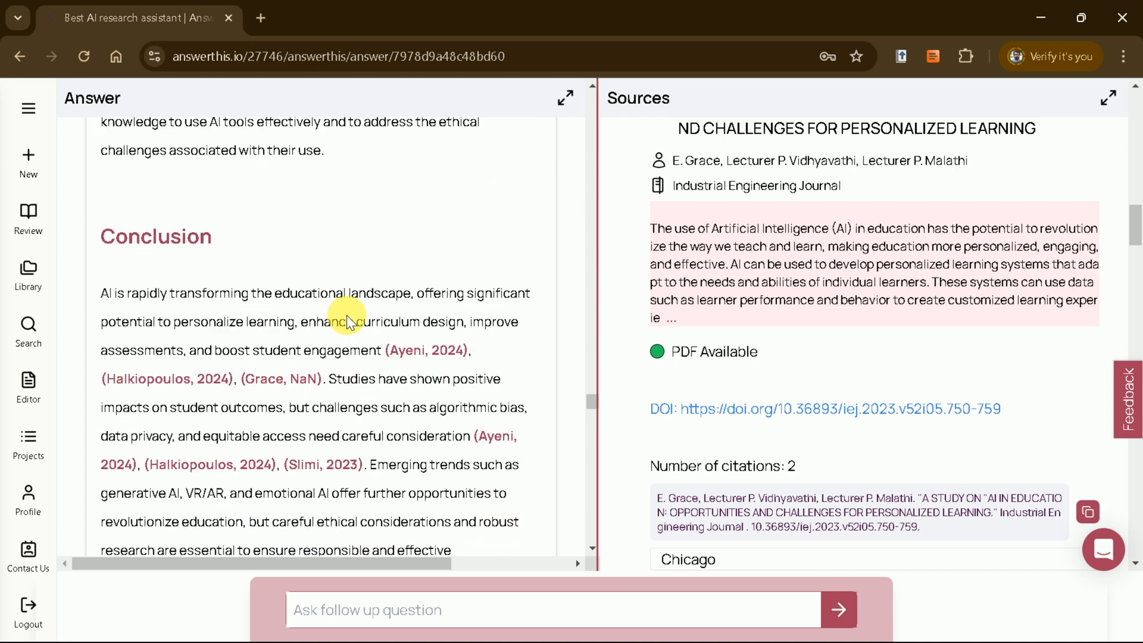
pyautogui.moveTo(392, 358)
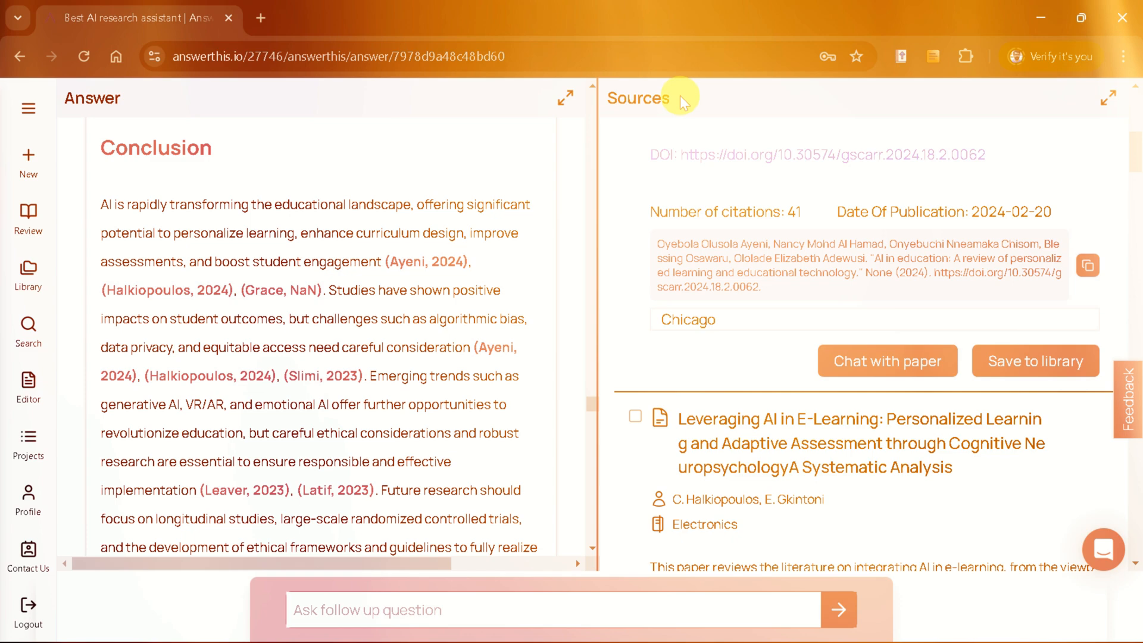
pyautogui.scroll(-3)
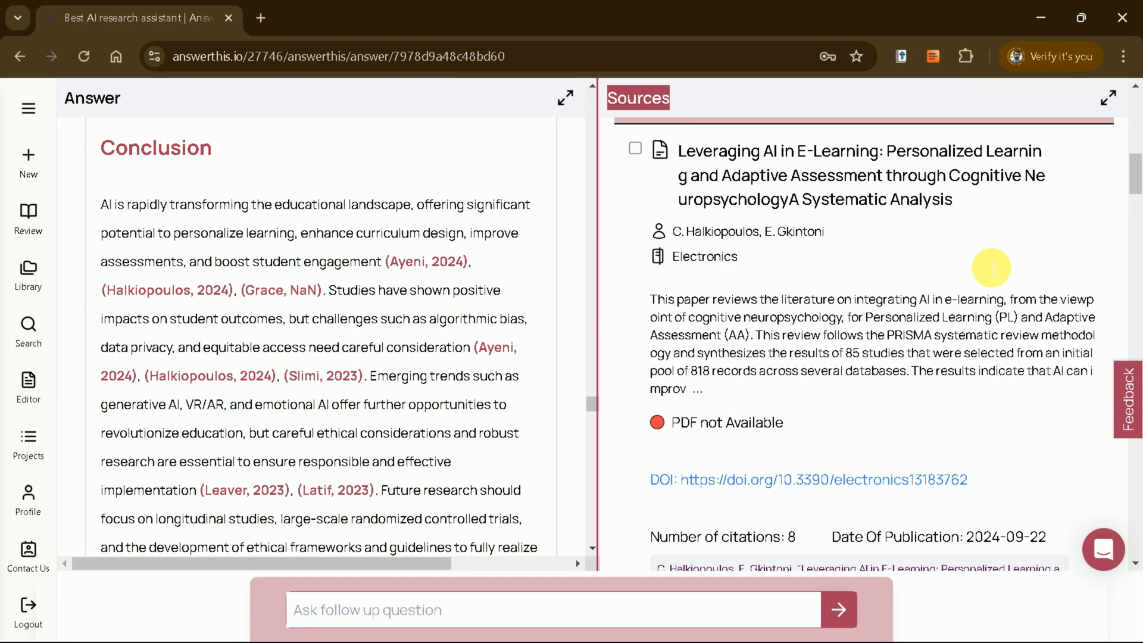
pyautogui.scroll(-3)
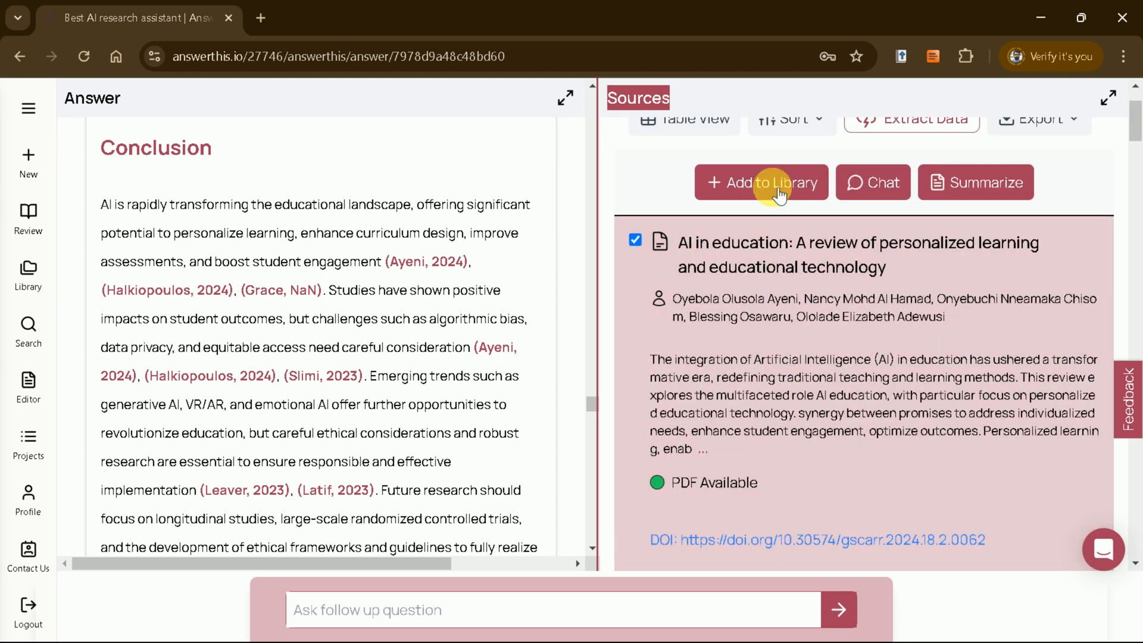
pyautogui.moveTo(830, 202)
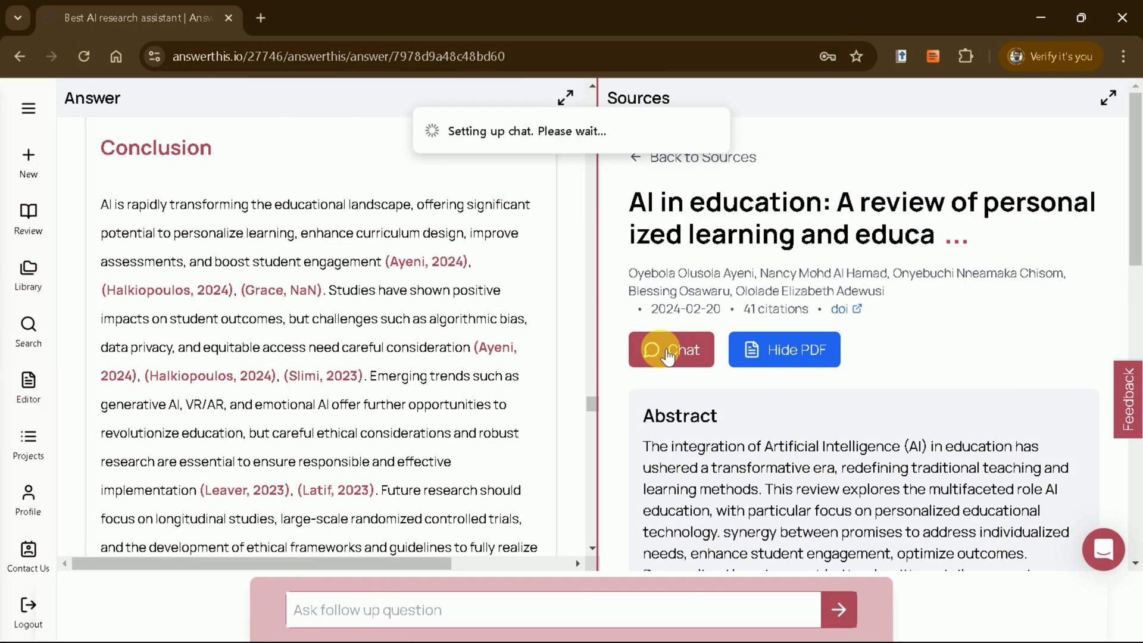
pyautogui.click(670, 350)
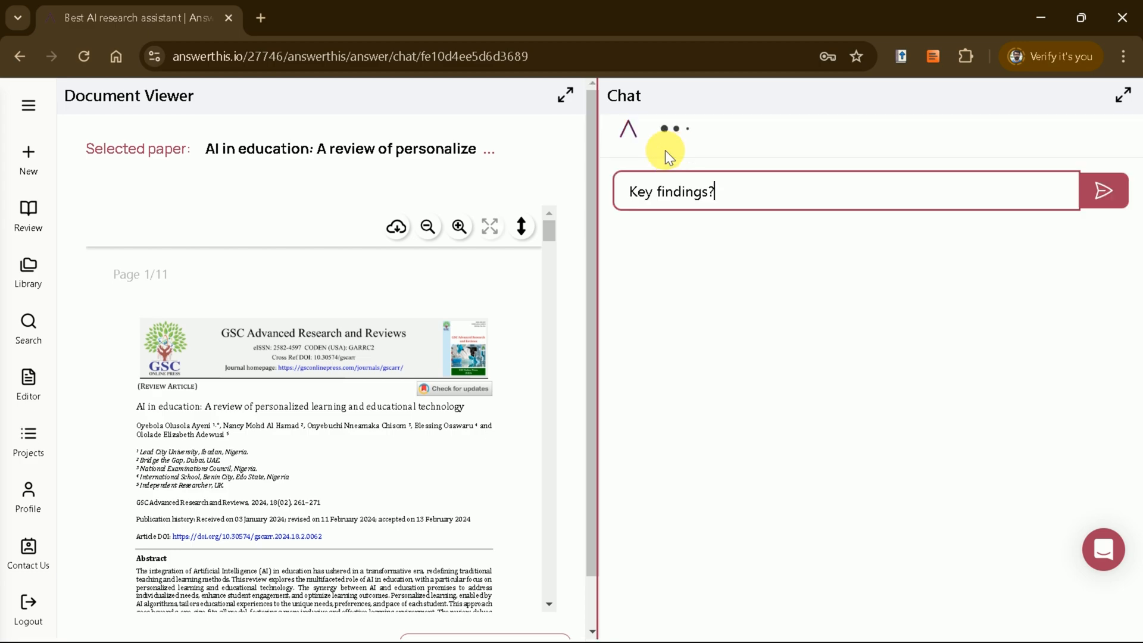
pyautogui.click(1104, 191)
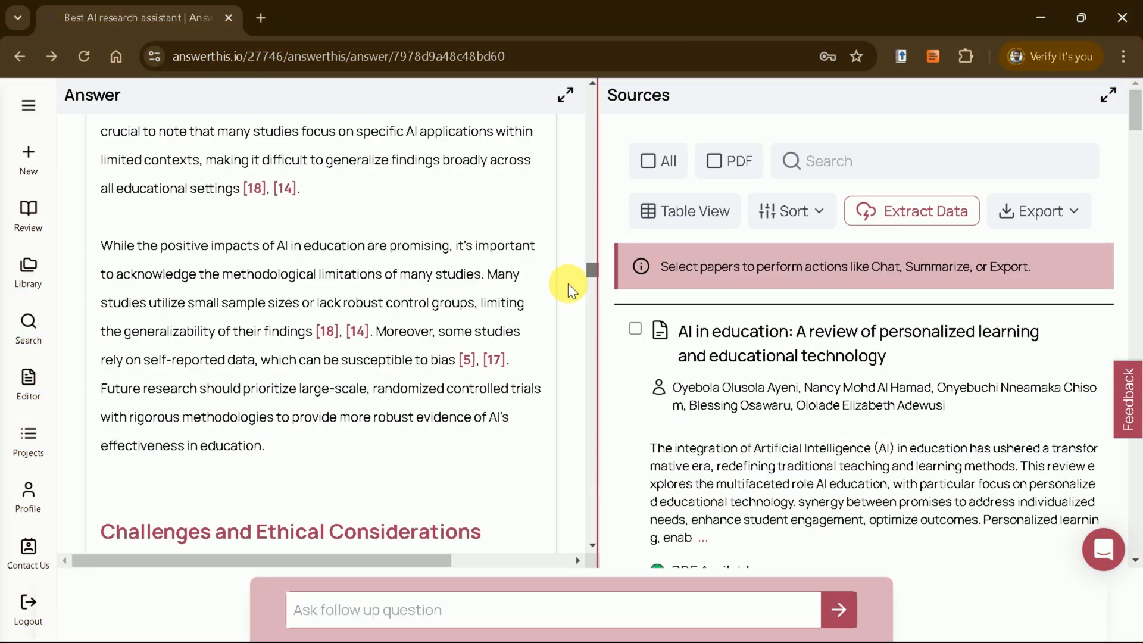
# Step: Download the finished literature review answer as a PDF
pyautogui.scroll(-3)
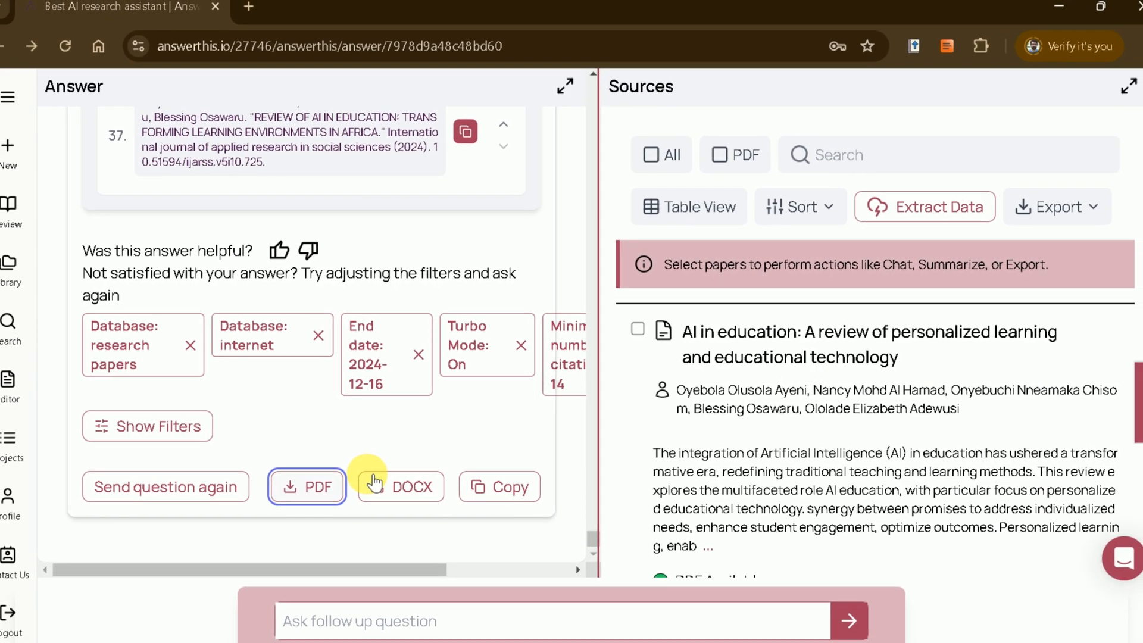
pyautogui.click(10, 96)
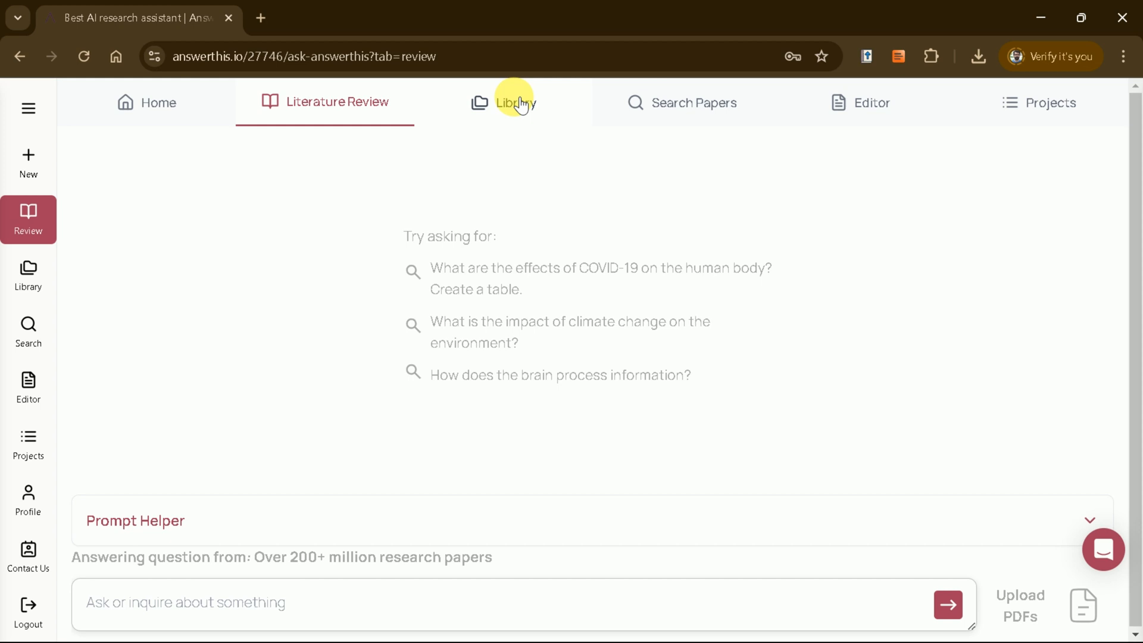
# Step: View the empty Library, then open the blank Editor document
pyautogui.click(517, 102)
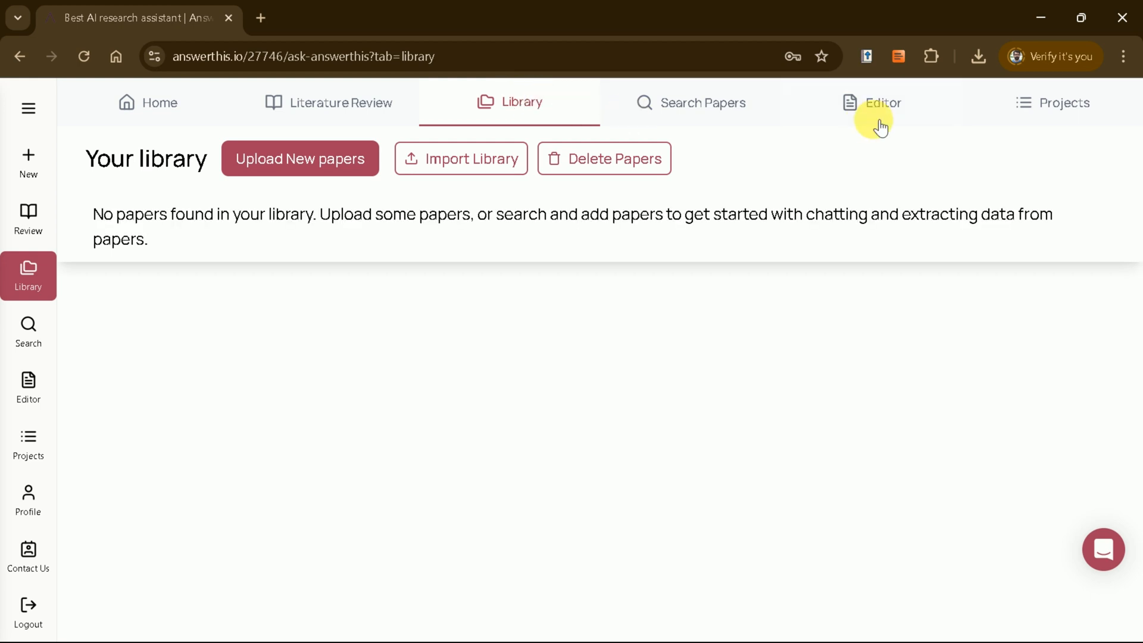
pyautogui.click(883, 102)
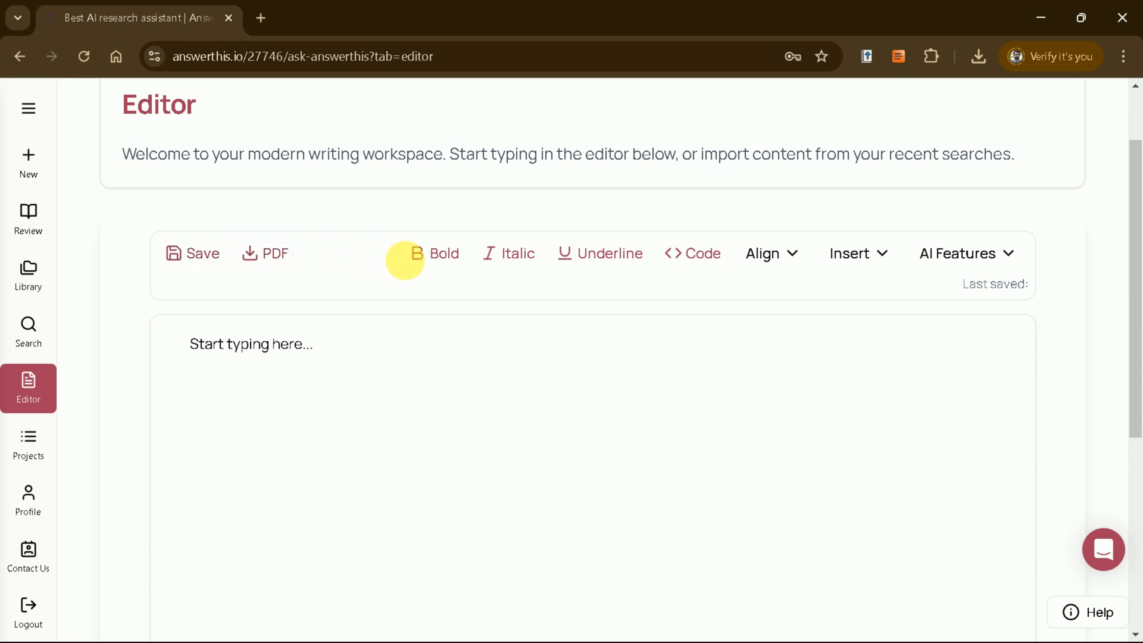
# Step: Return to the AnswerThis Home dashboard
pyautogui.click(156, 102)
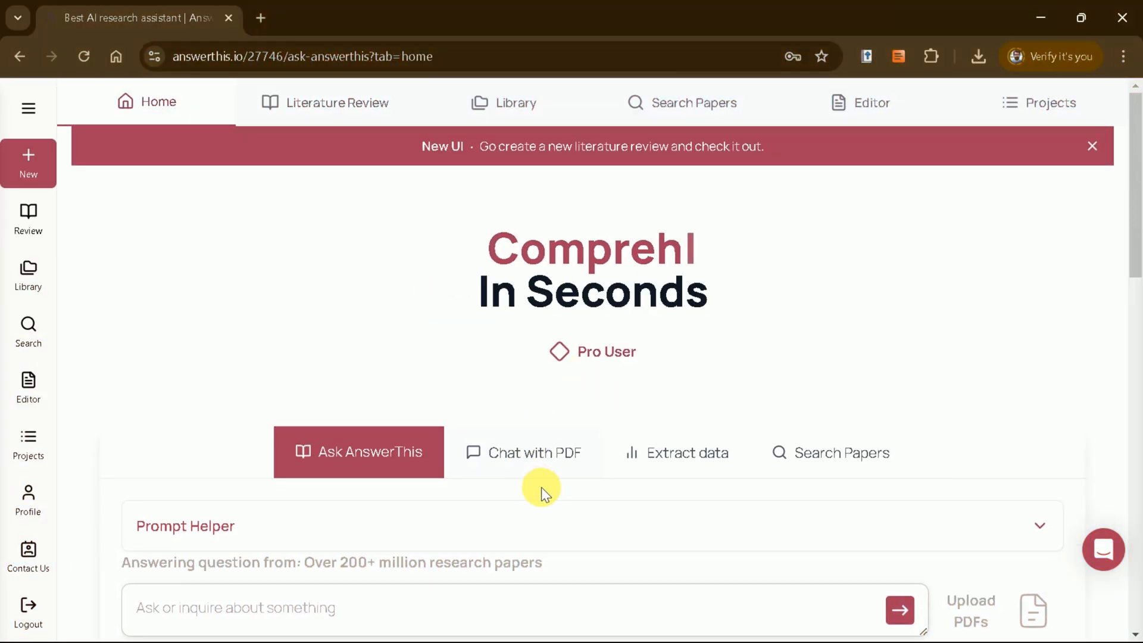
pyautogui.moveTo(562, 459)
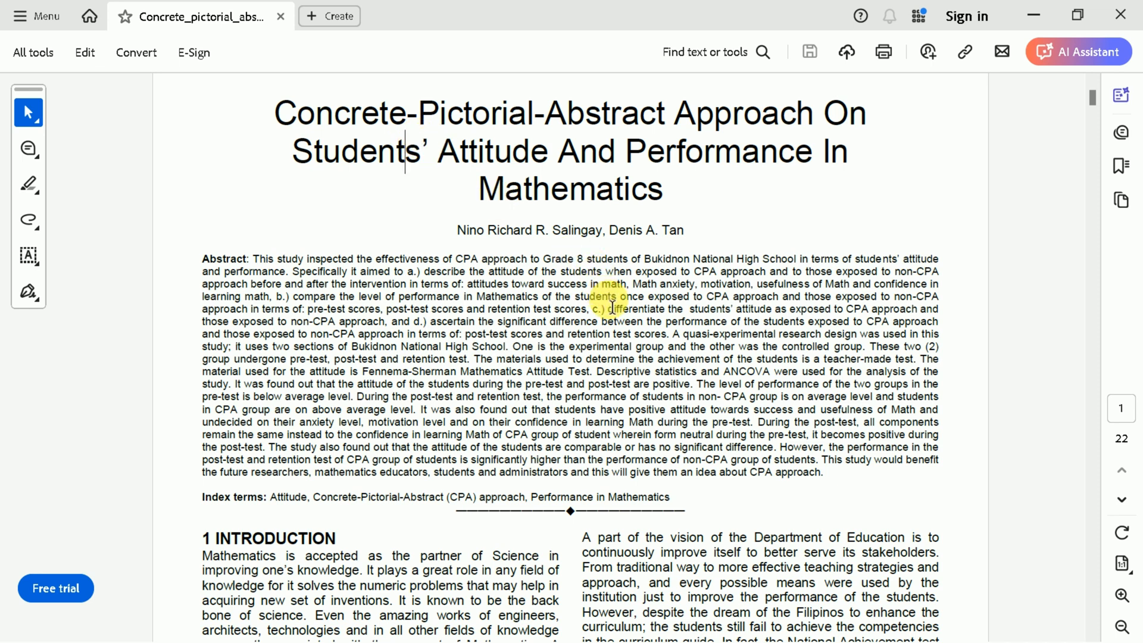
# Step: Scroll through the Concrete-Pictorial-Abstract Approach paper in Acrobat
pyautogui.scroll(3)
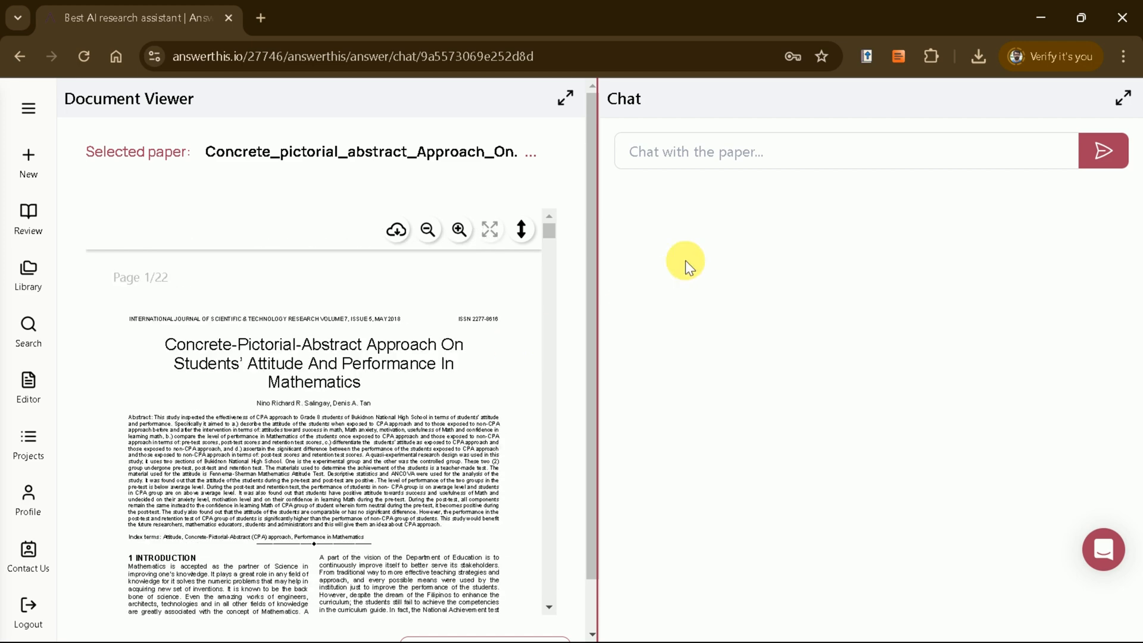
# Step: Ask the paper chat 'extract insight from the study' and read the CPA findings reply
pyautogui.write('extract insigh')
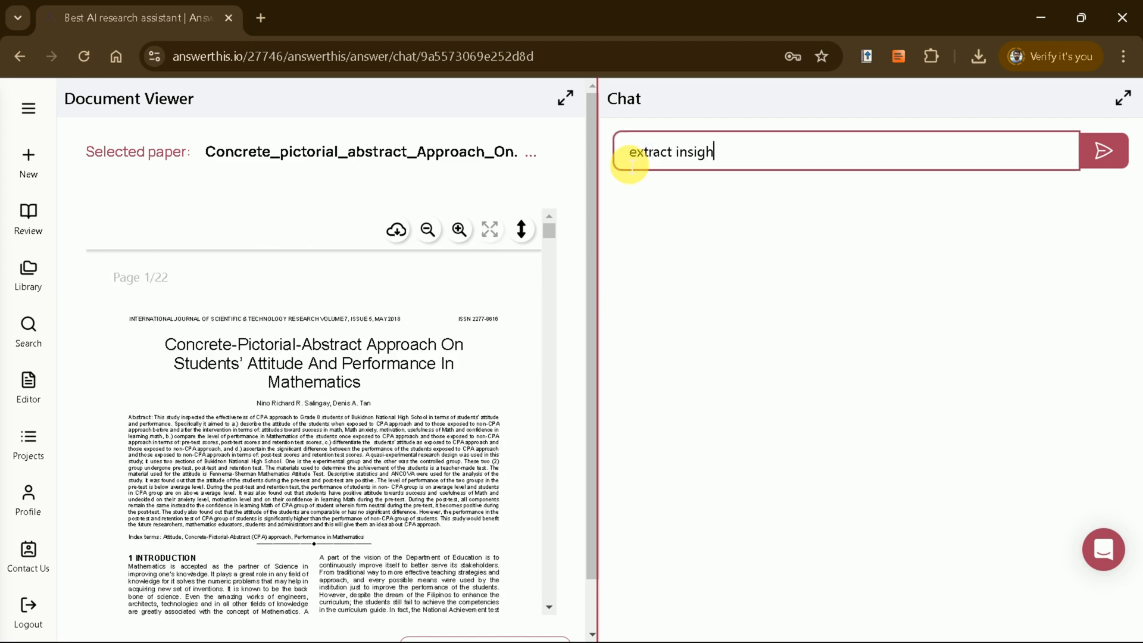
pyautogui.write('t from the study')
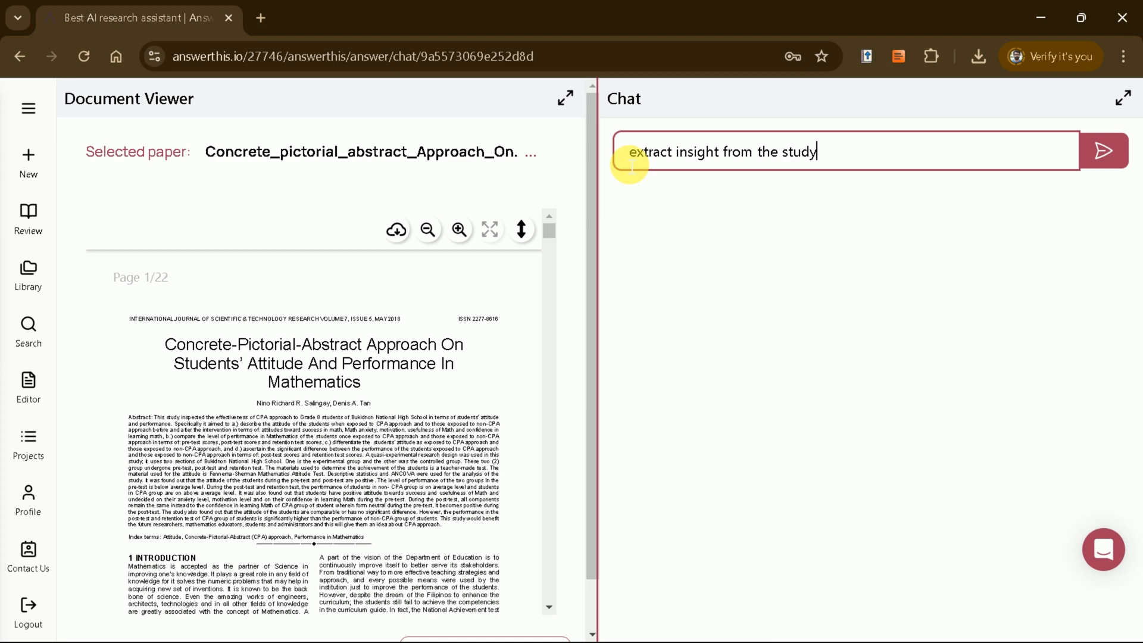
pyautogui.click(1103, 151)
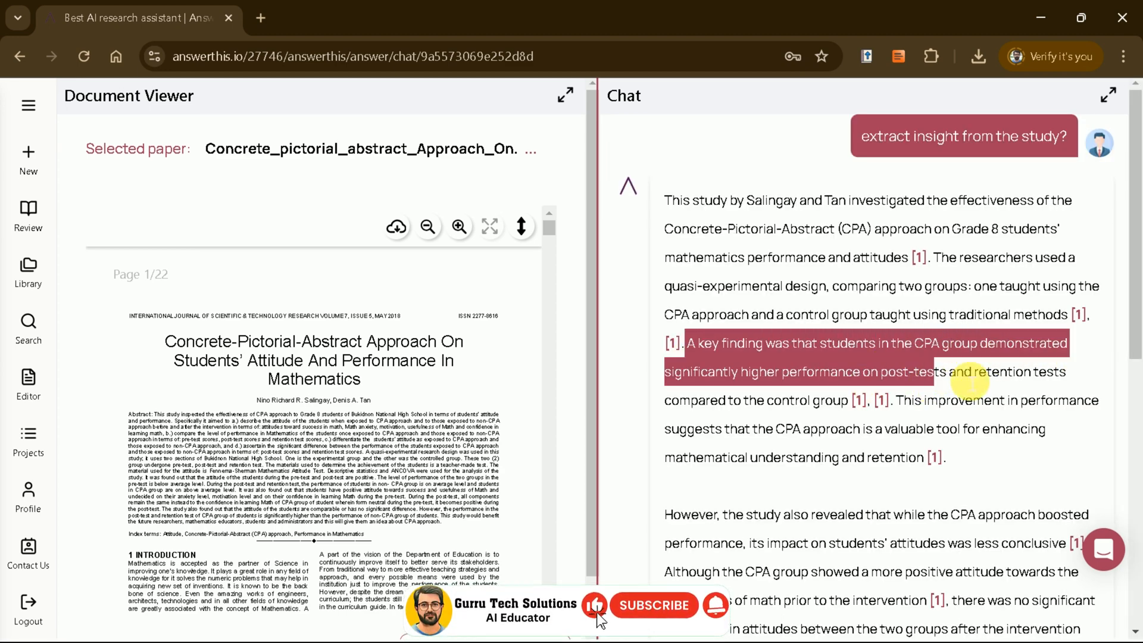
pyautogui.scroll(-3)
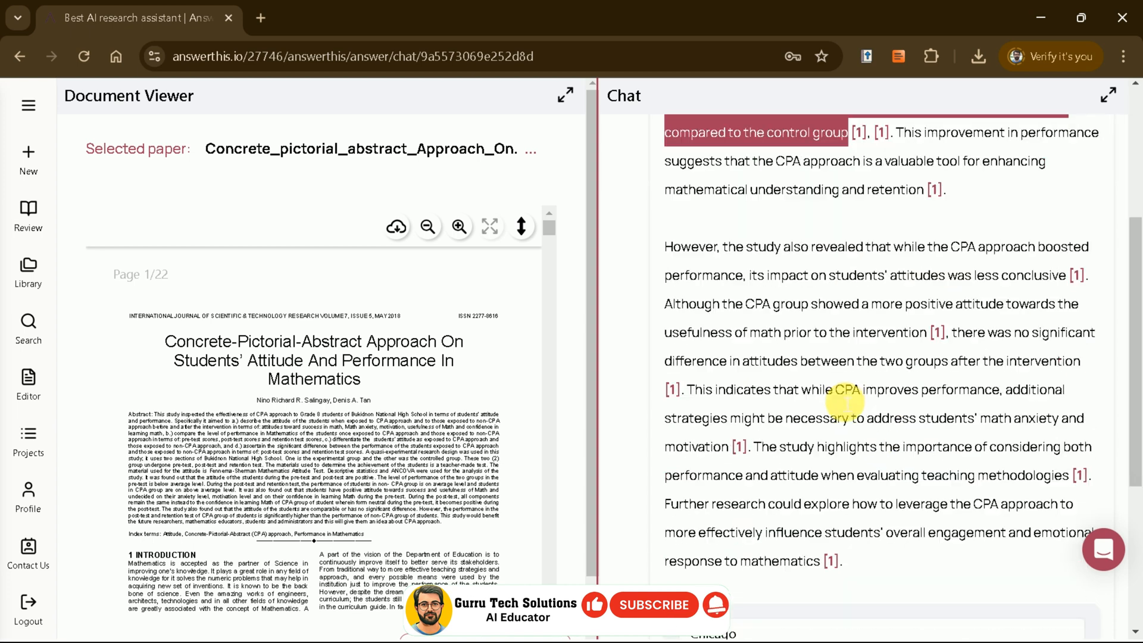
pyautogui.scroll(-3)
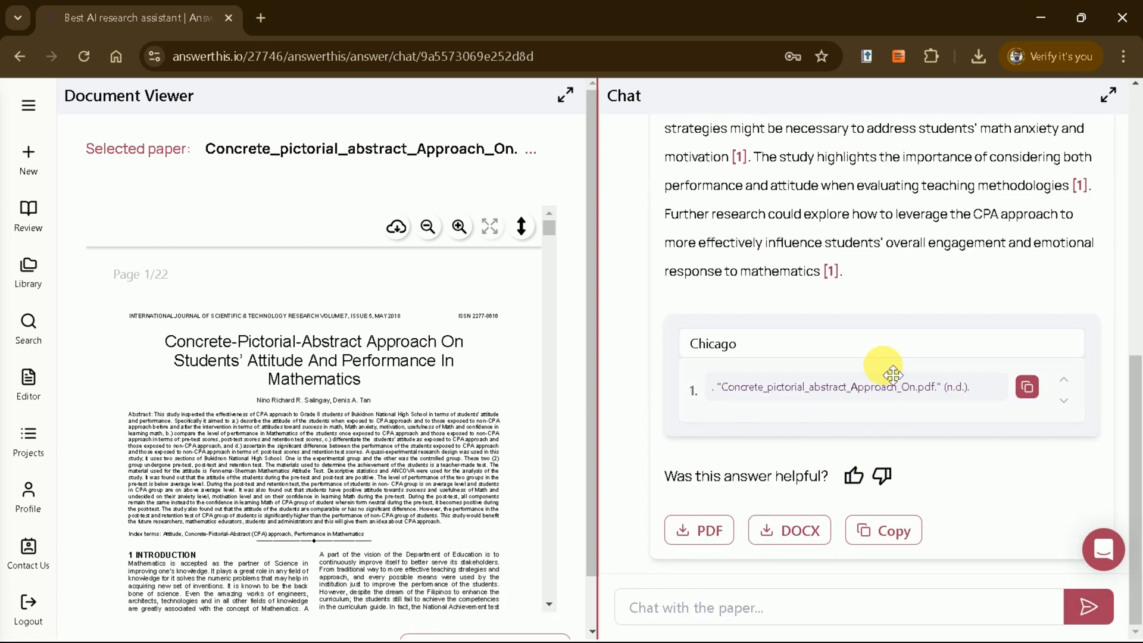
pyautogui.moveTo(916, 413)
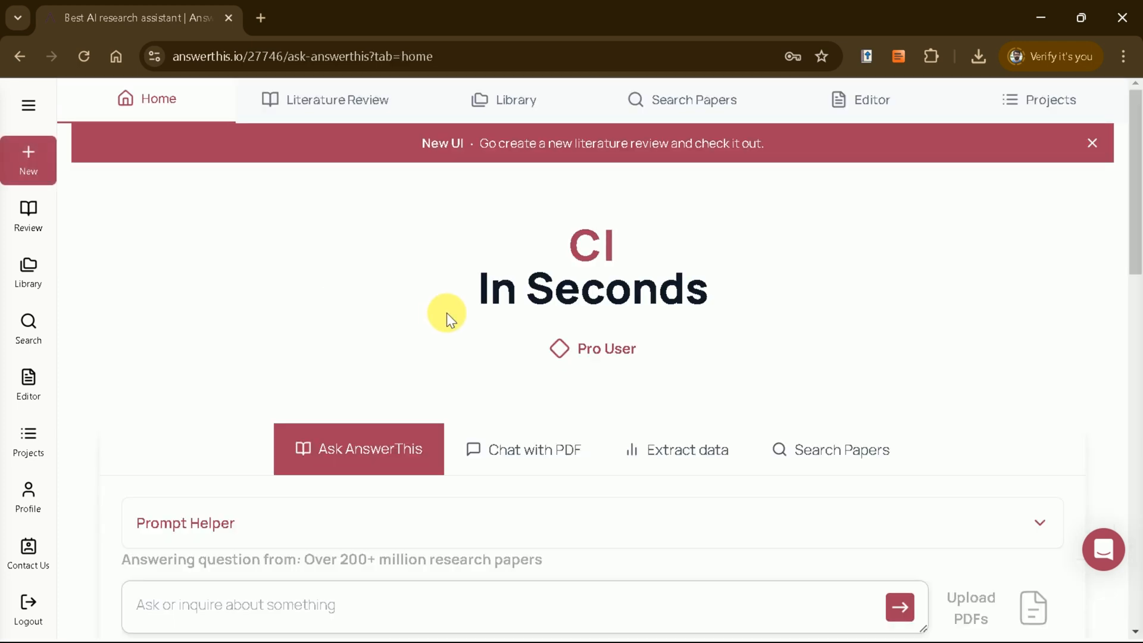
# Step: Scroll through the answerthis.io 'Your Research, Simplified' landing page
pyautogui.scroll(-3)
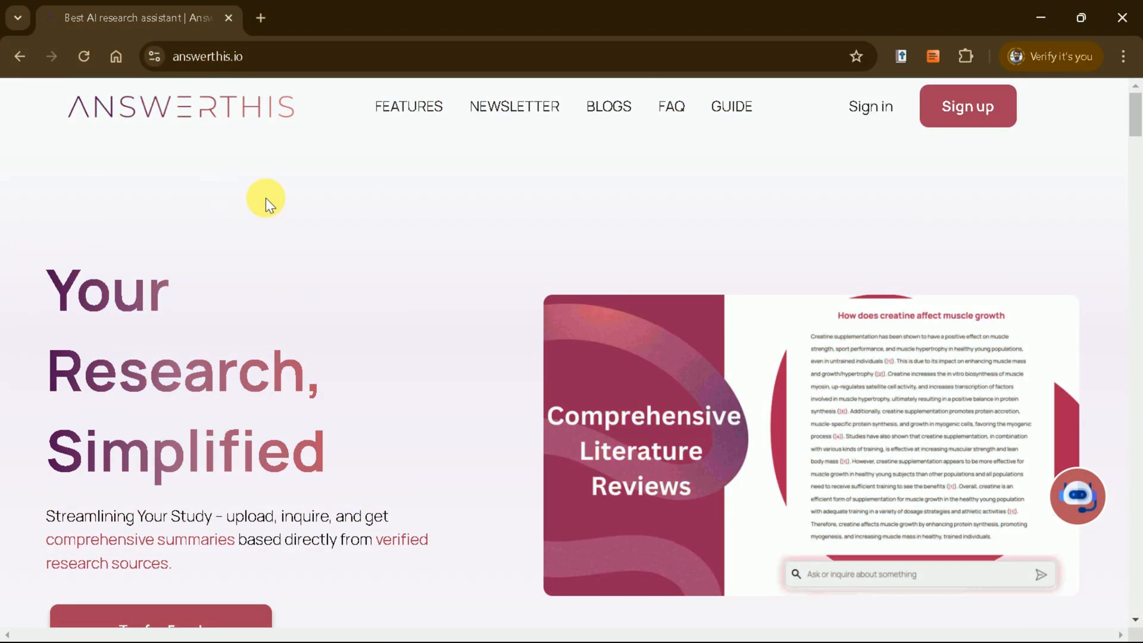
pyautogui.moveTo(234, 457)
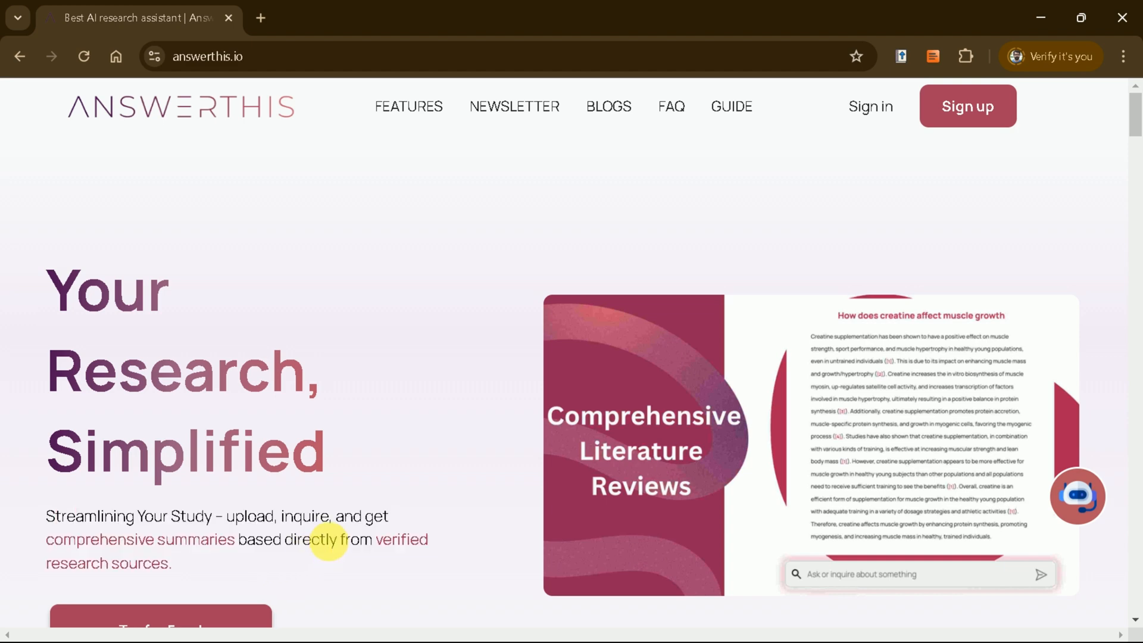
pyautogui.scroll(-3)
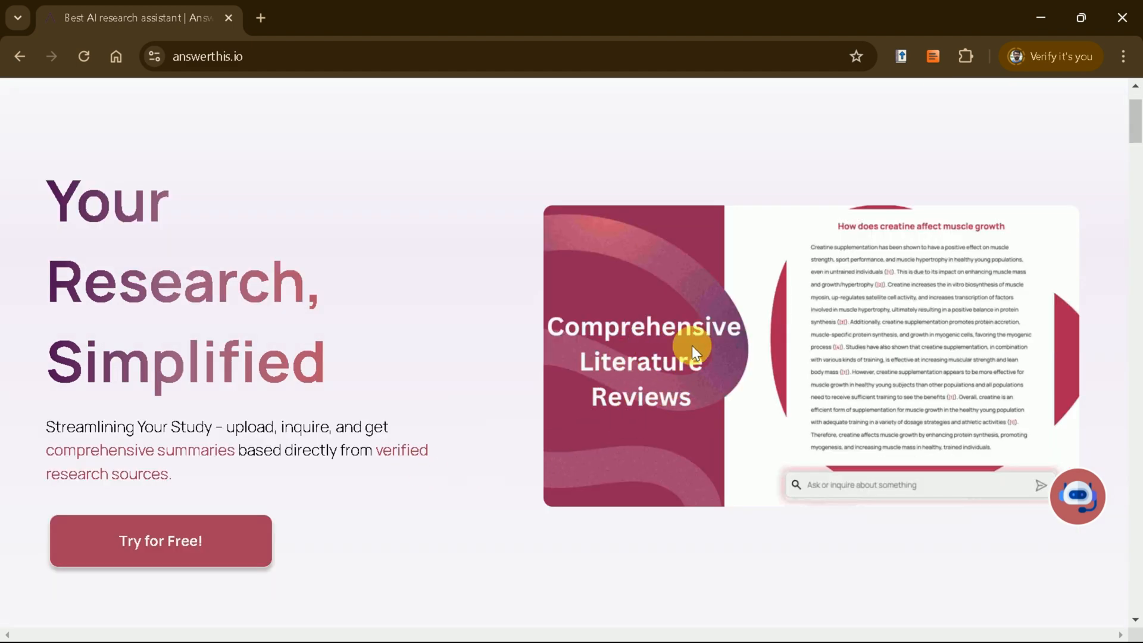